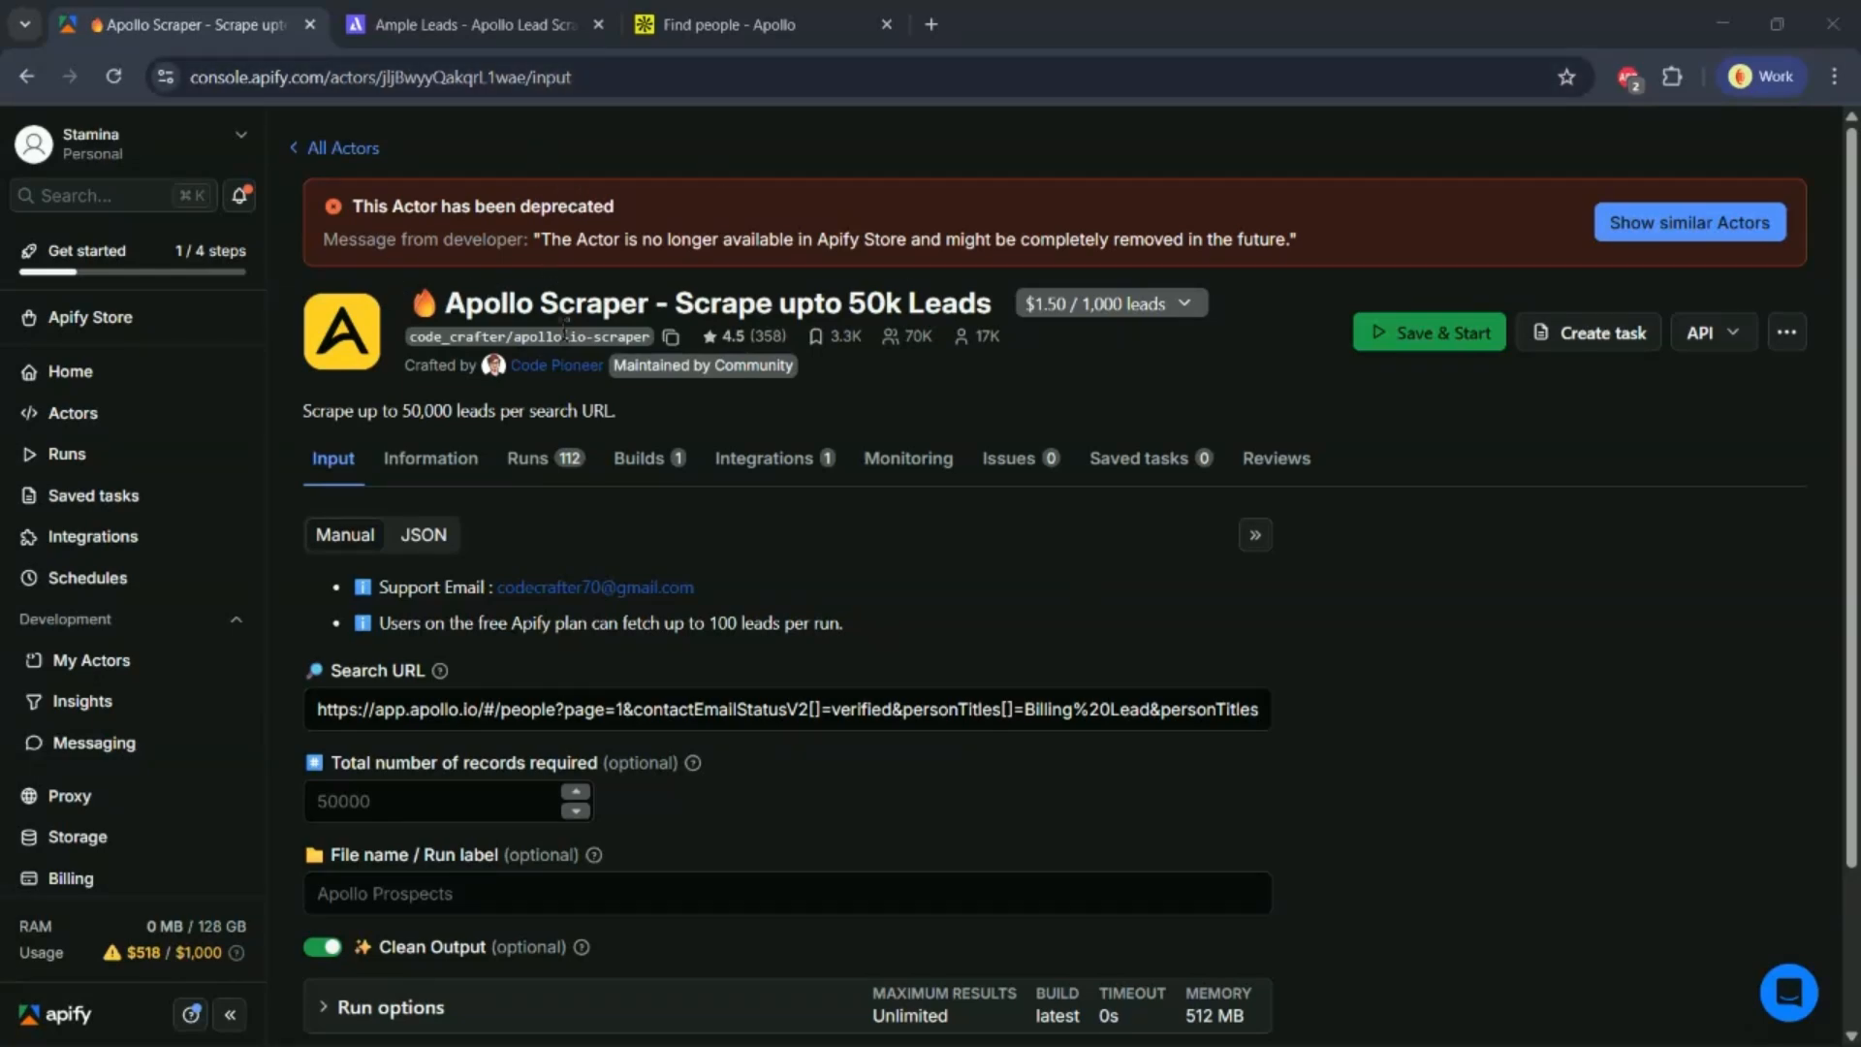
pyautogui.moveTo(837, 345)
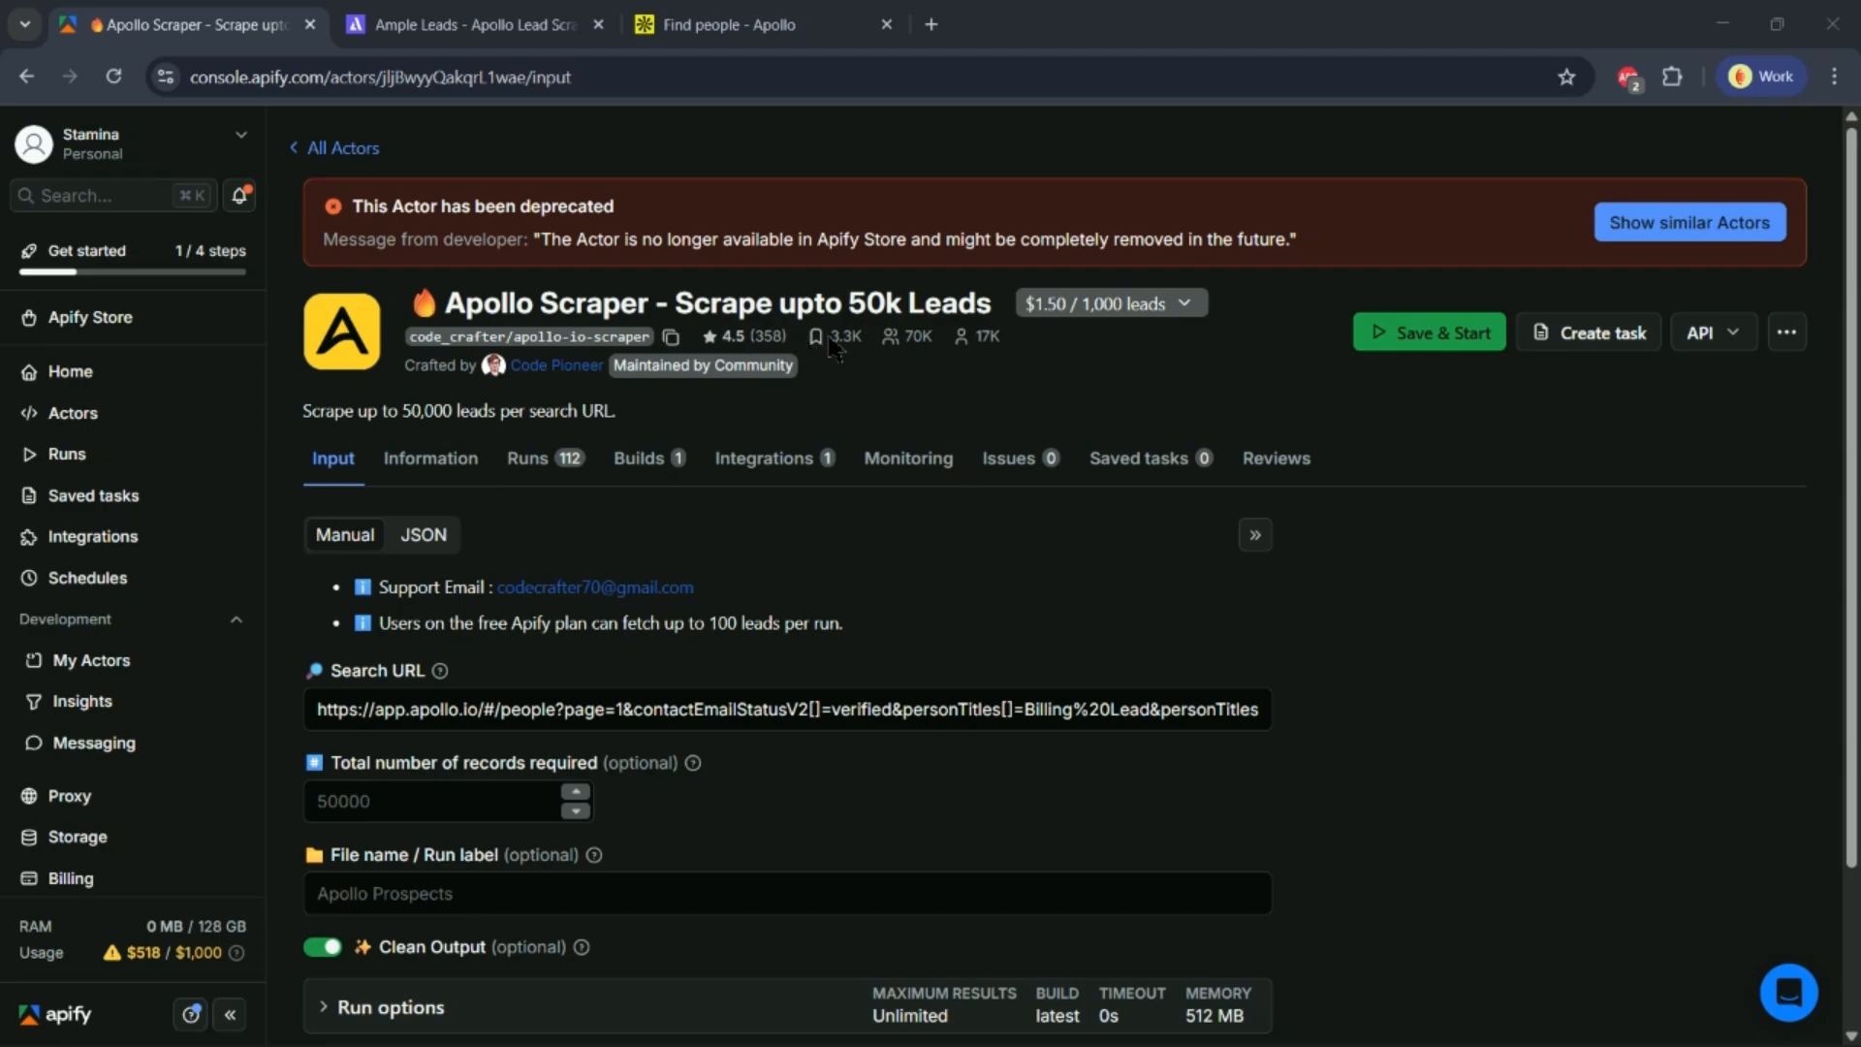
# Bring up the AmpleLeads website showing its Apollo lead scraping service
pyautogui.click(469, 23)
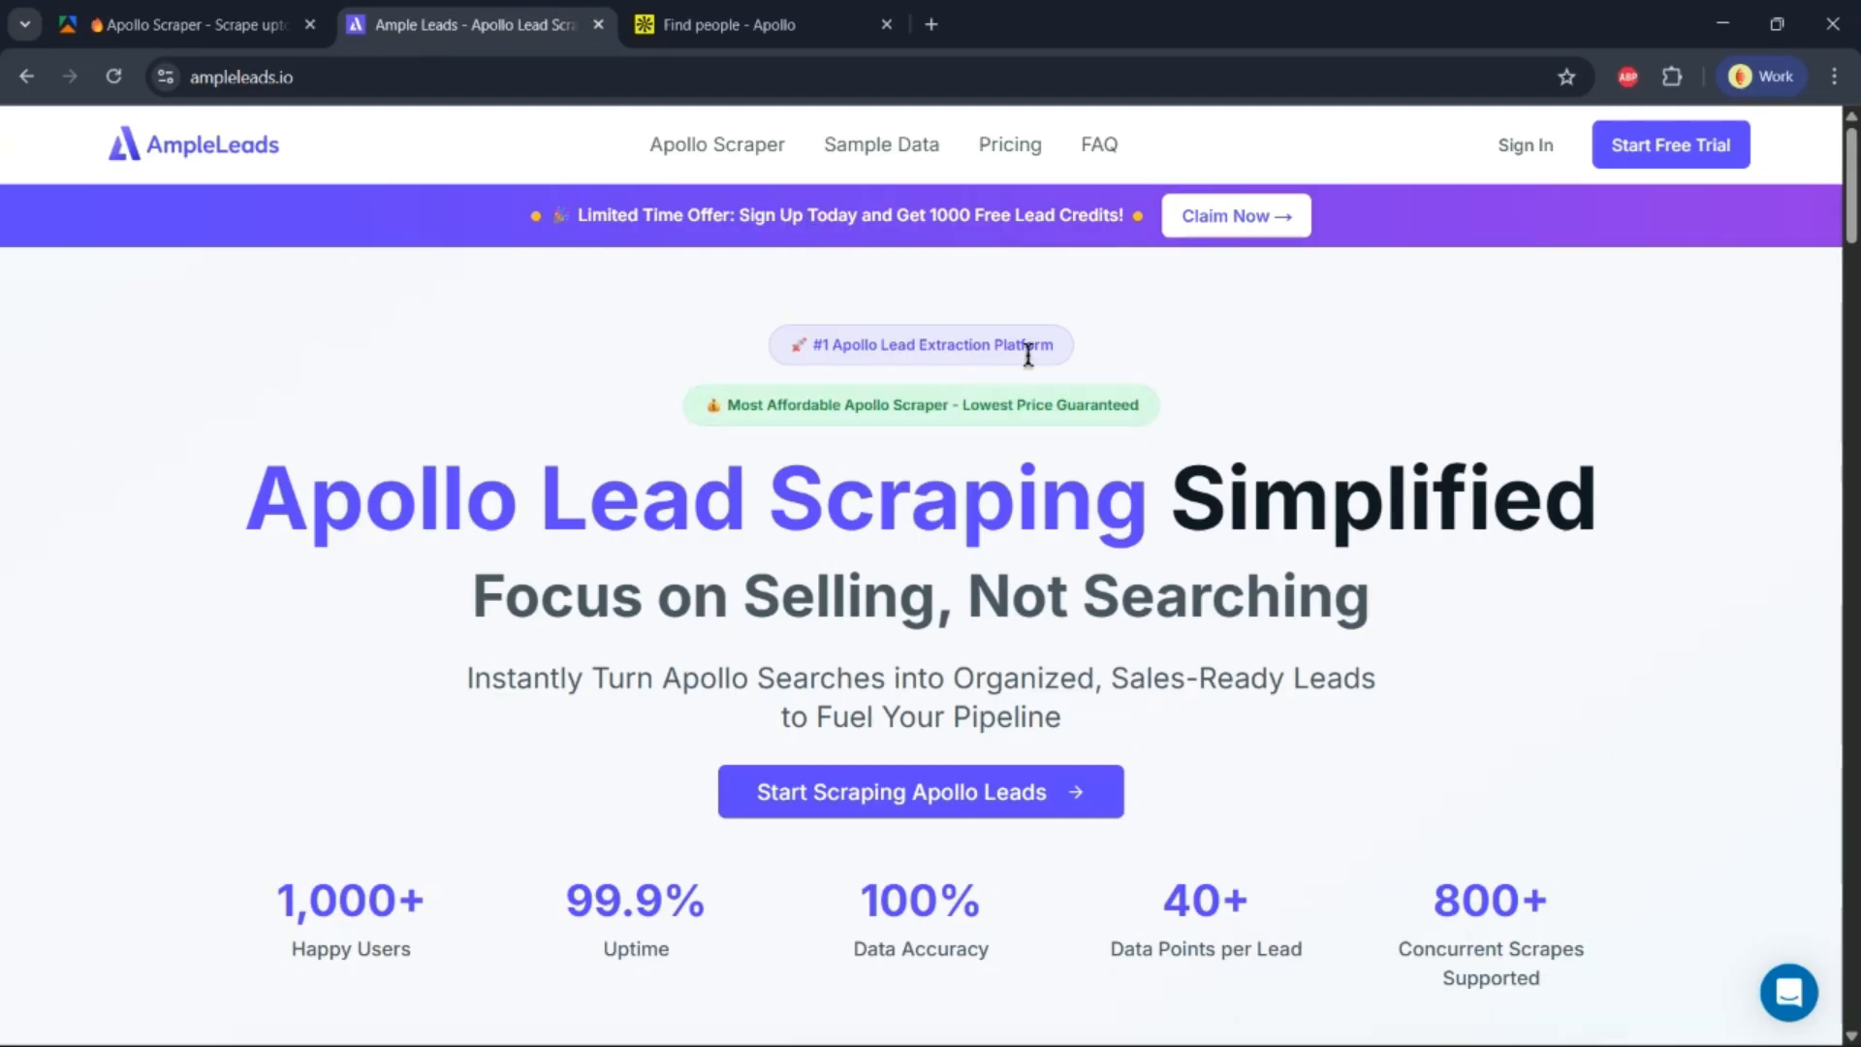
pyautogui.moveTo(262, 134)
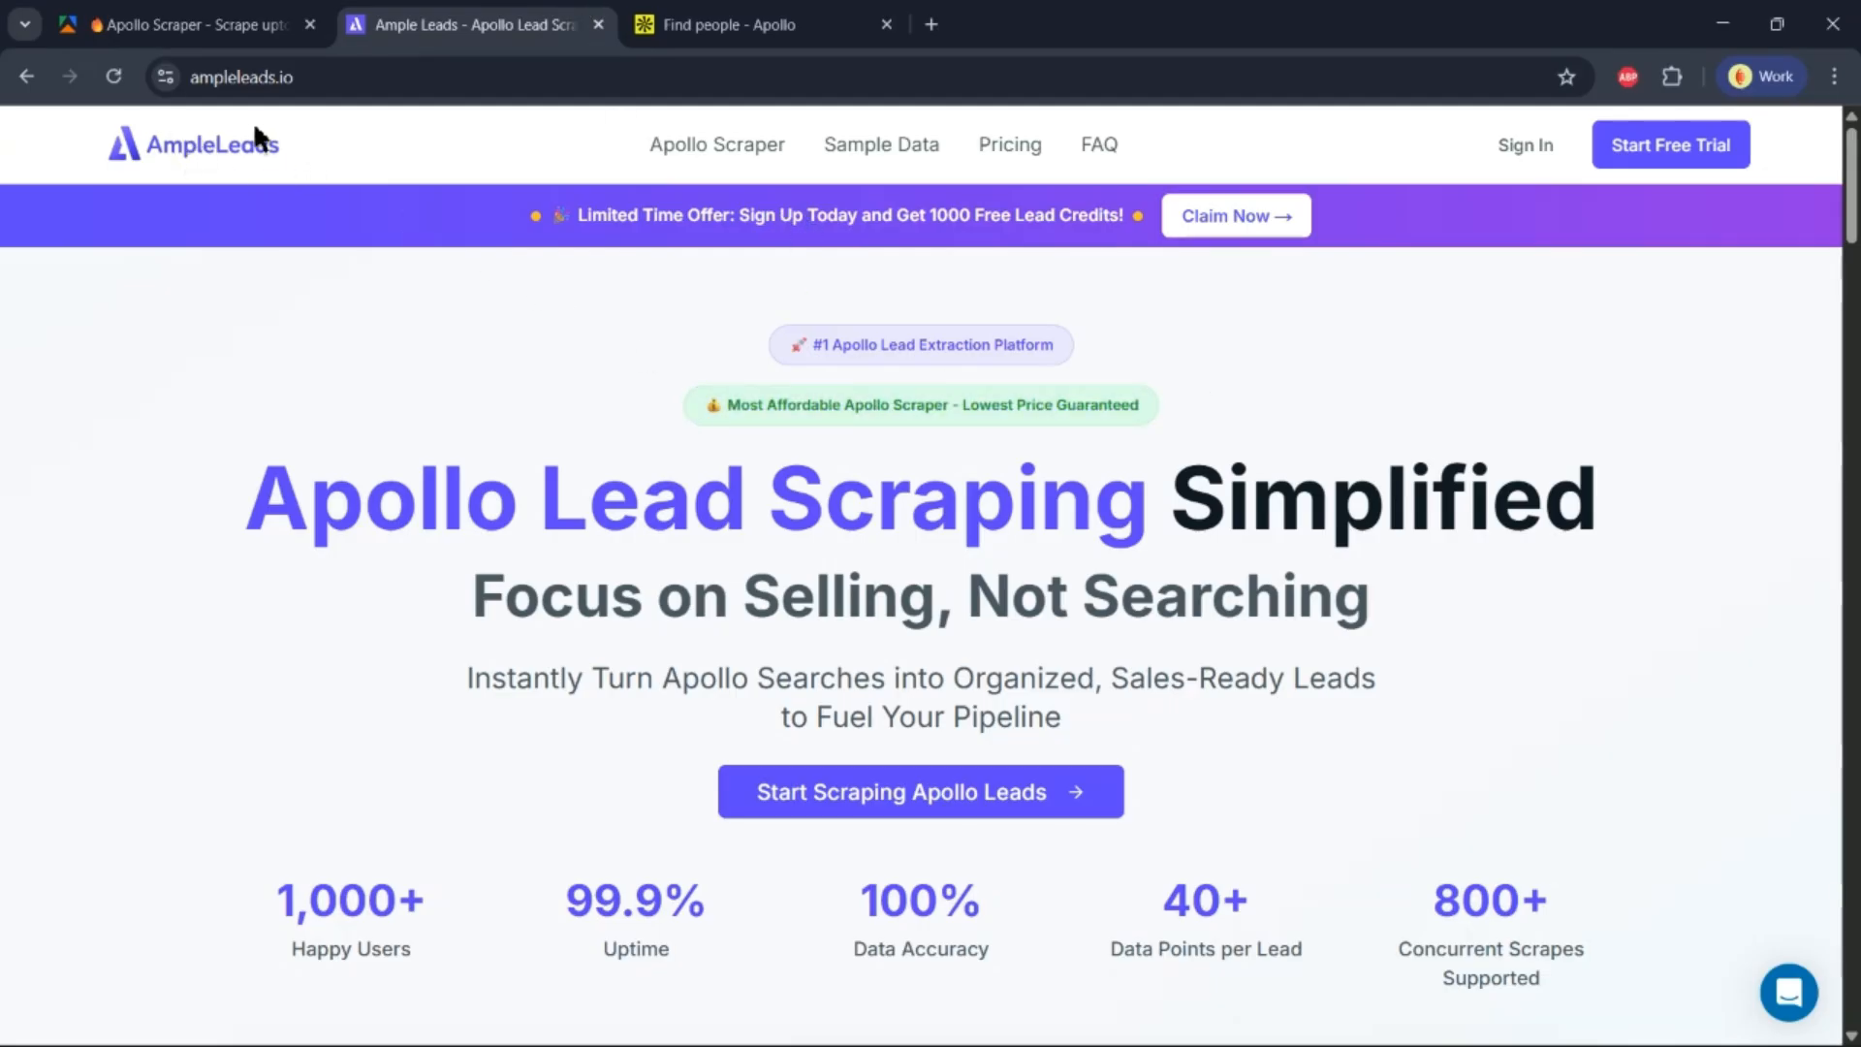
pyautogui.moveTo(1477, 182)
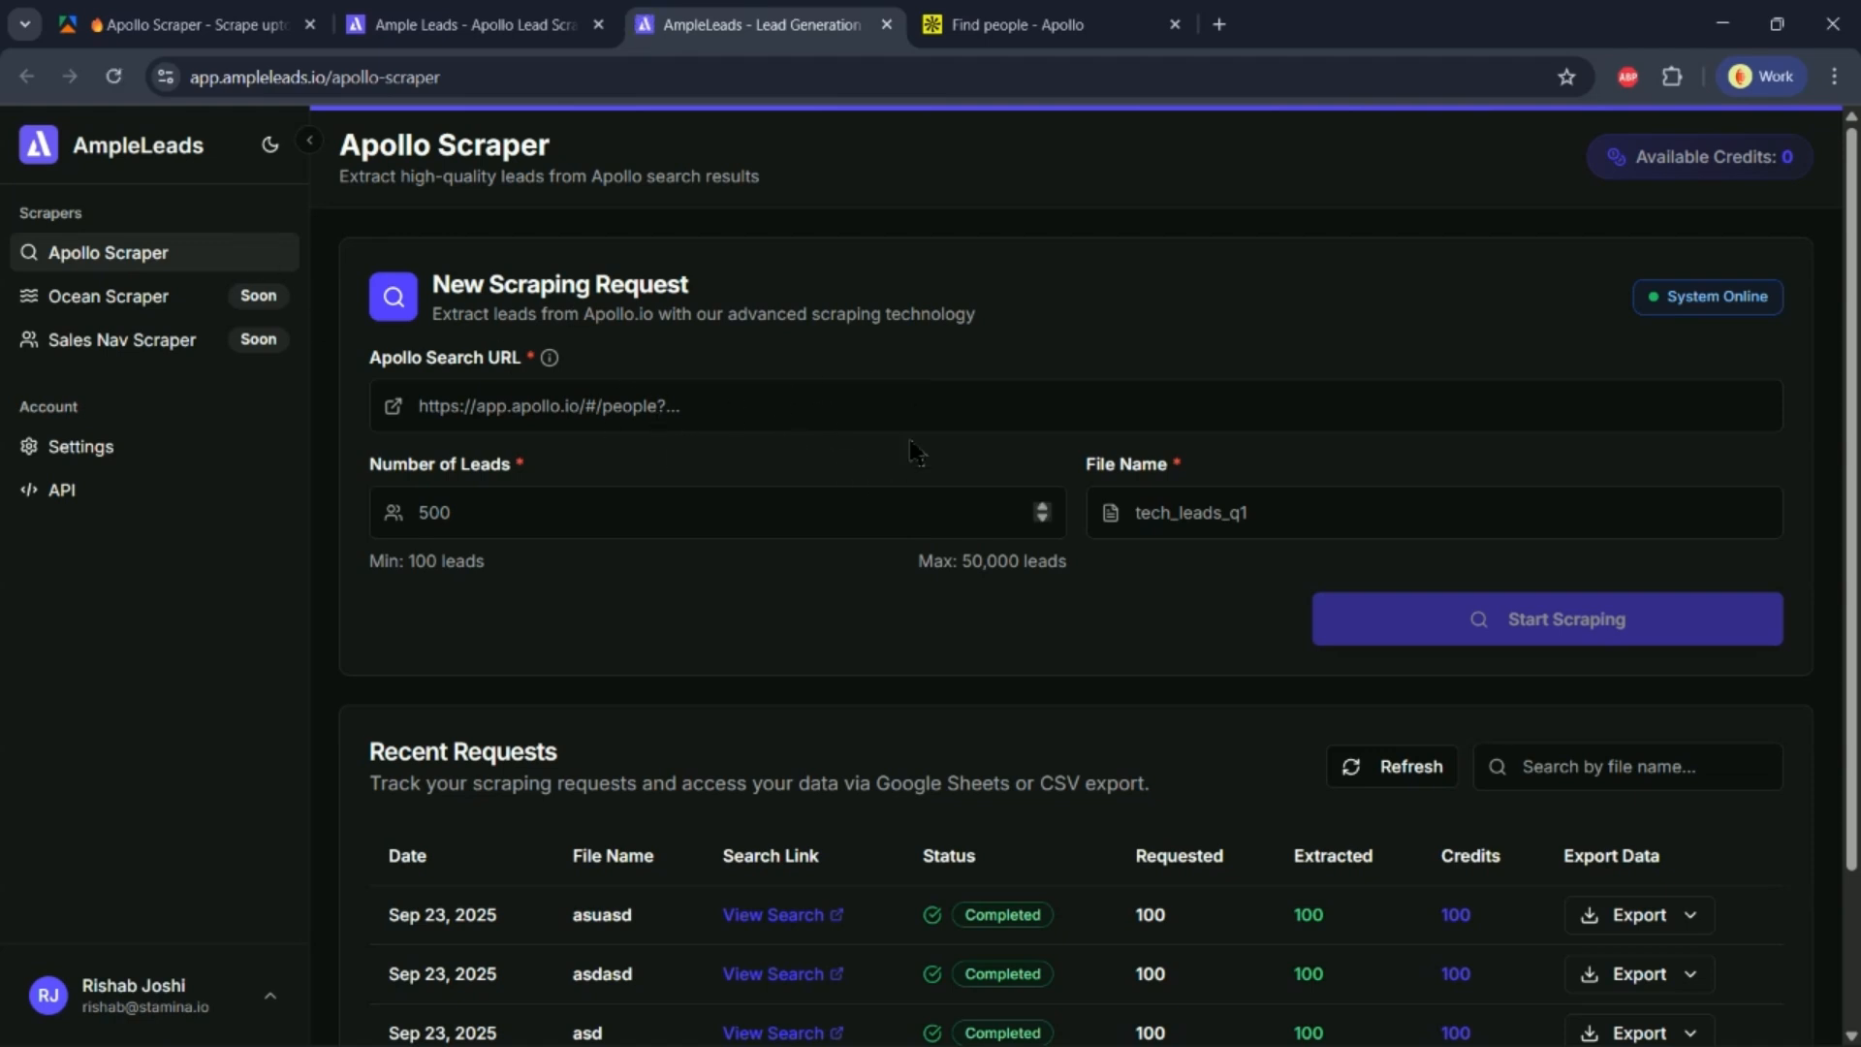
# Grab the Apollo search link and enter it with file name 'asdbiasda' in the scraping request
pyautogui.click(1049, 23)
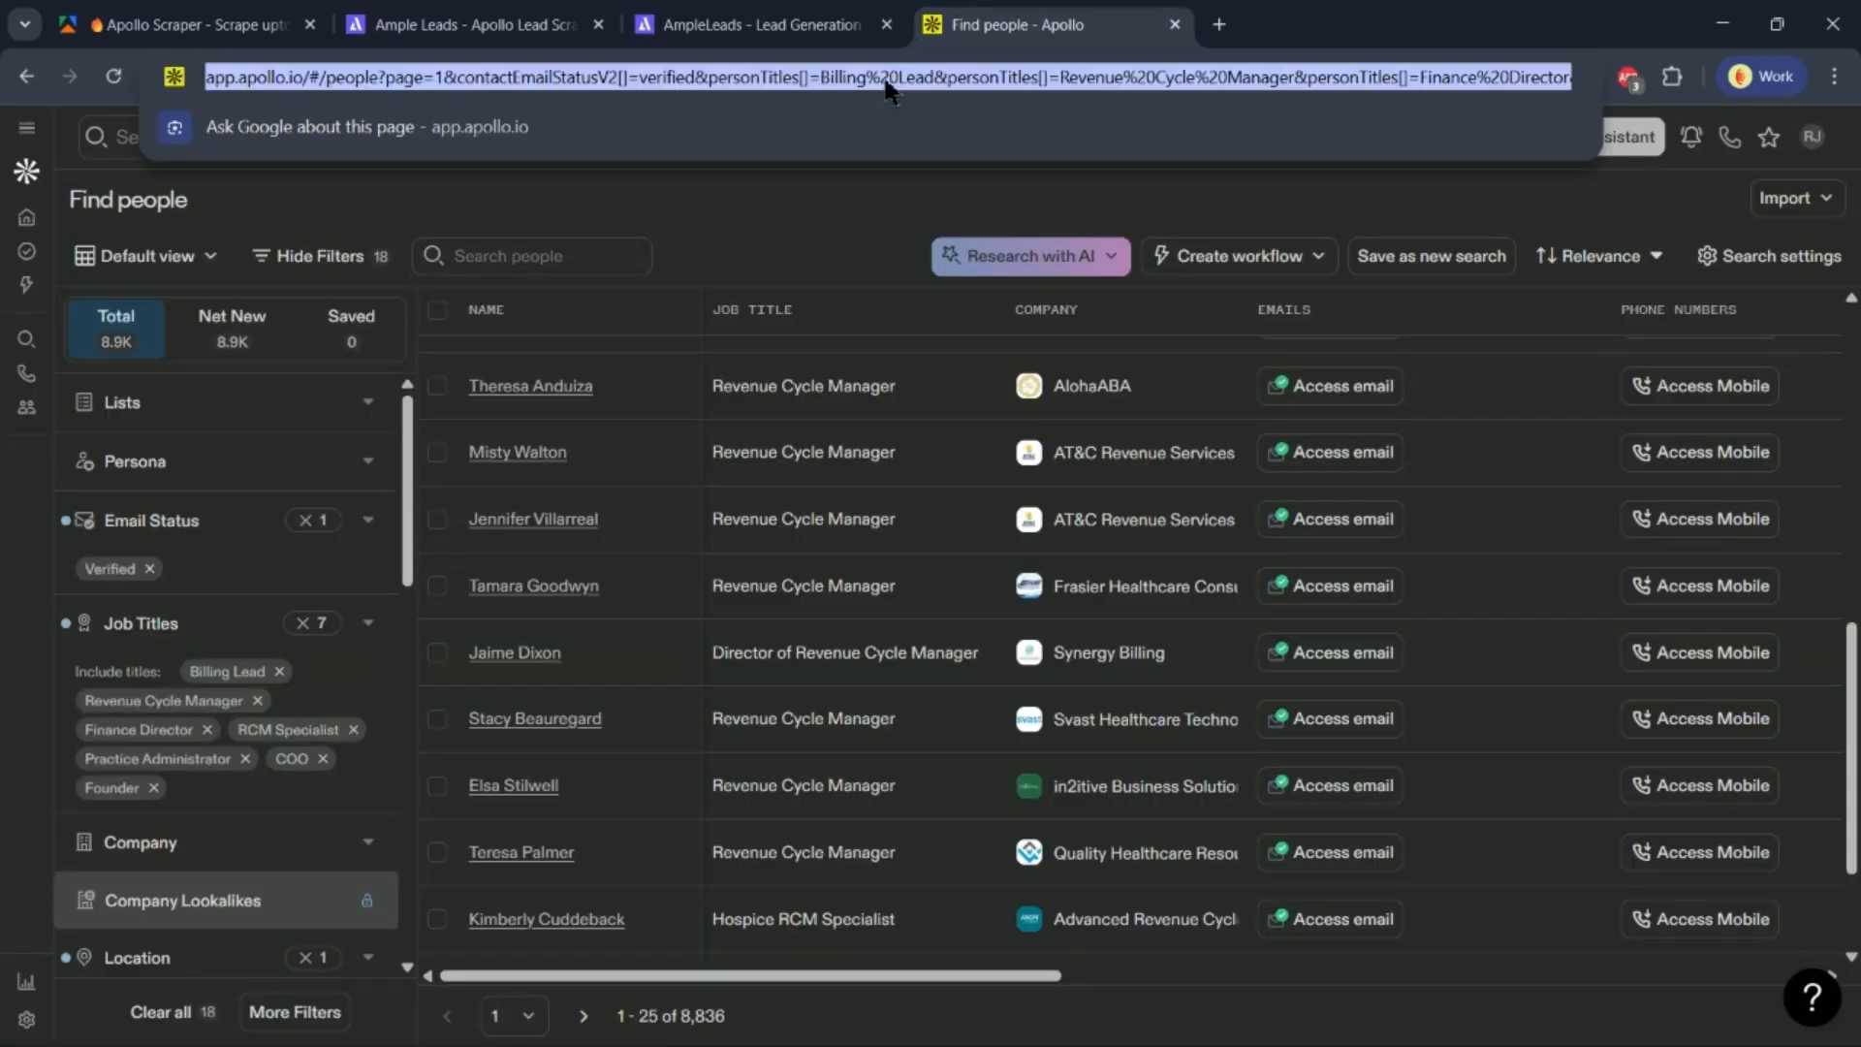
pyautogui.click(760, 23)
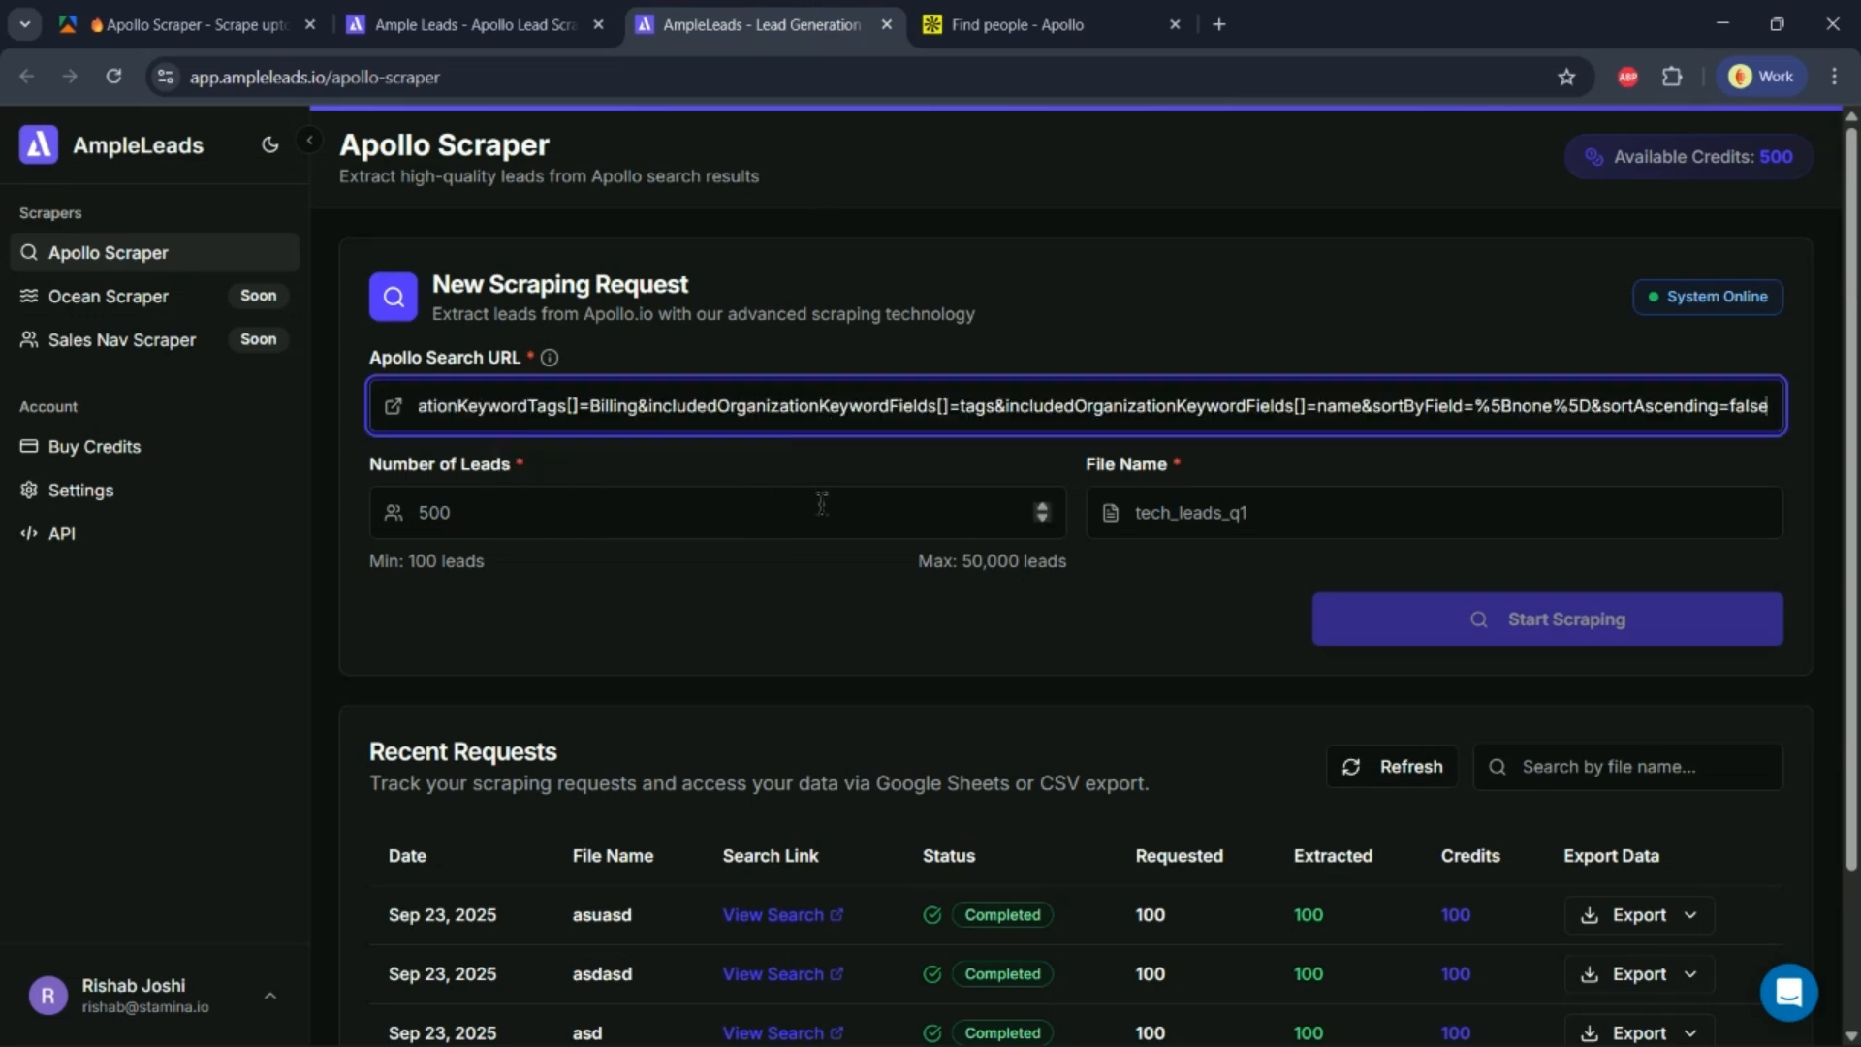
pyautogui.click(712, 512)
pyautogui.write('100')
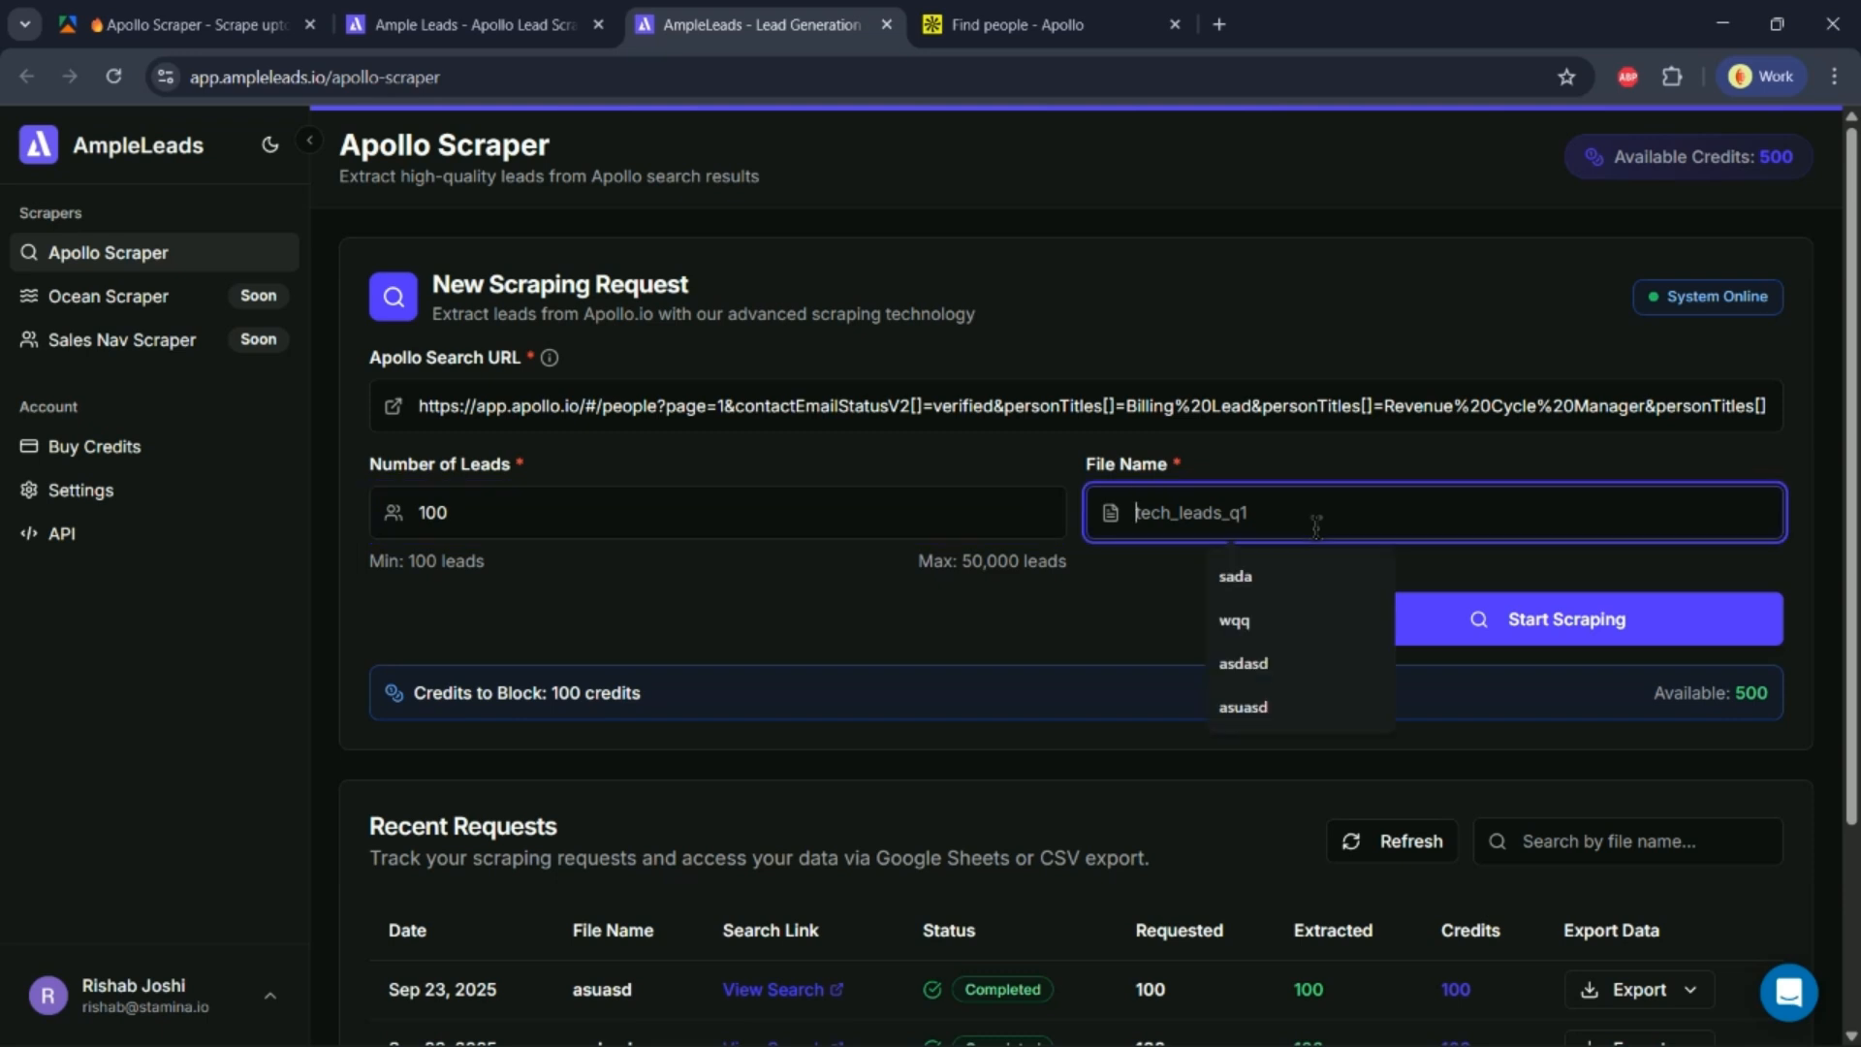
pyautogui.write('asdbiasda')
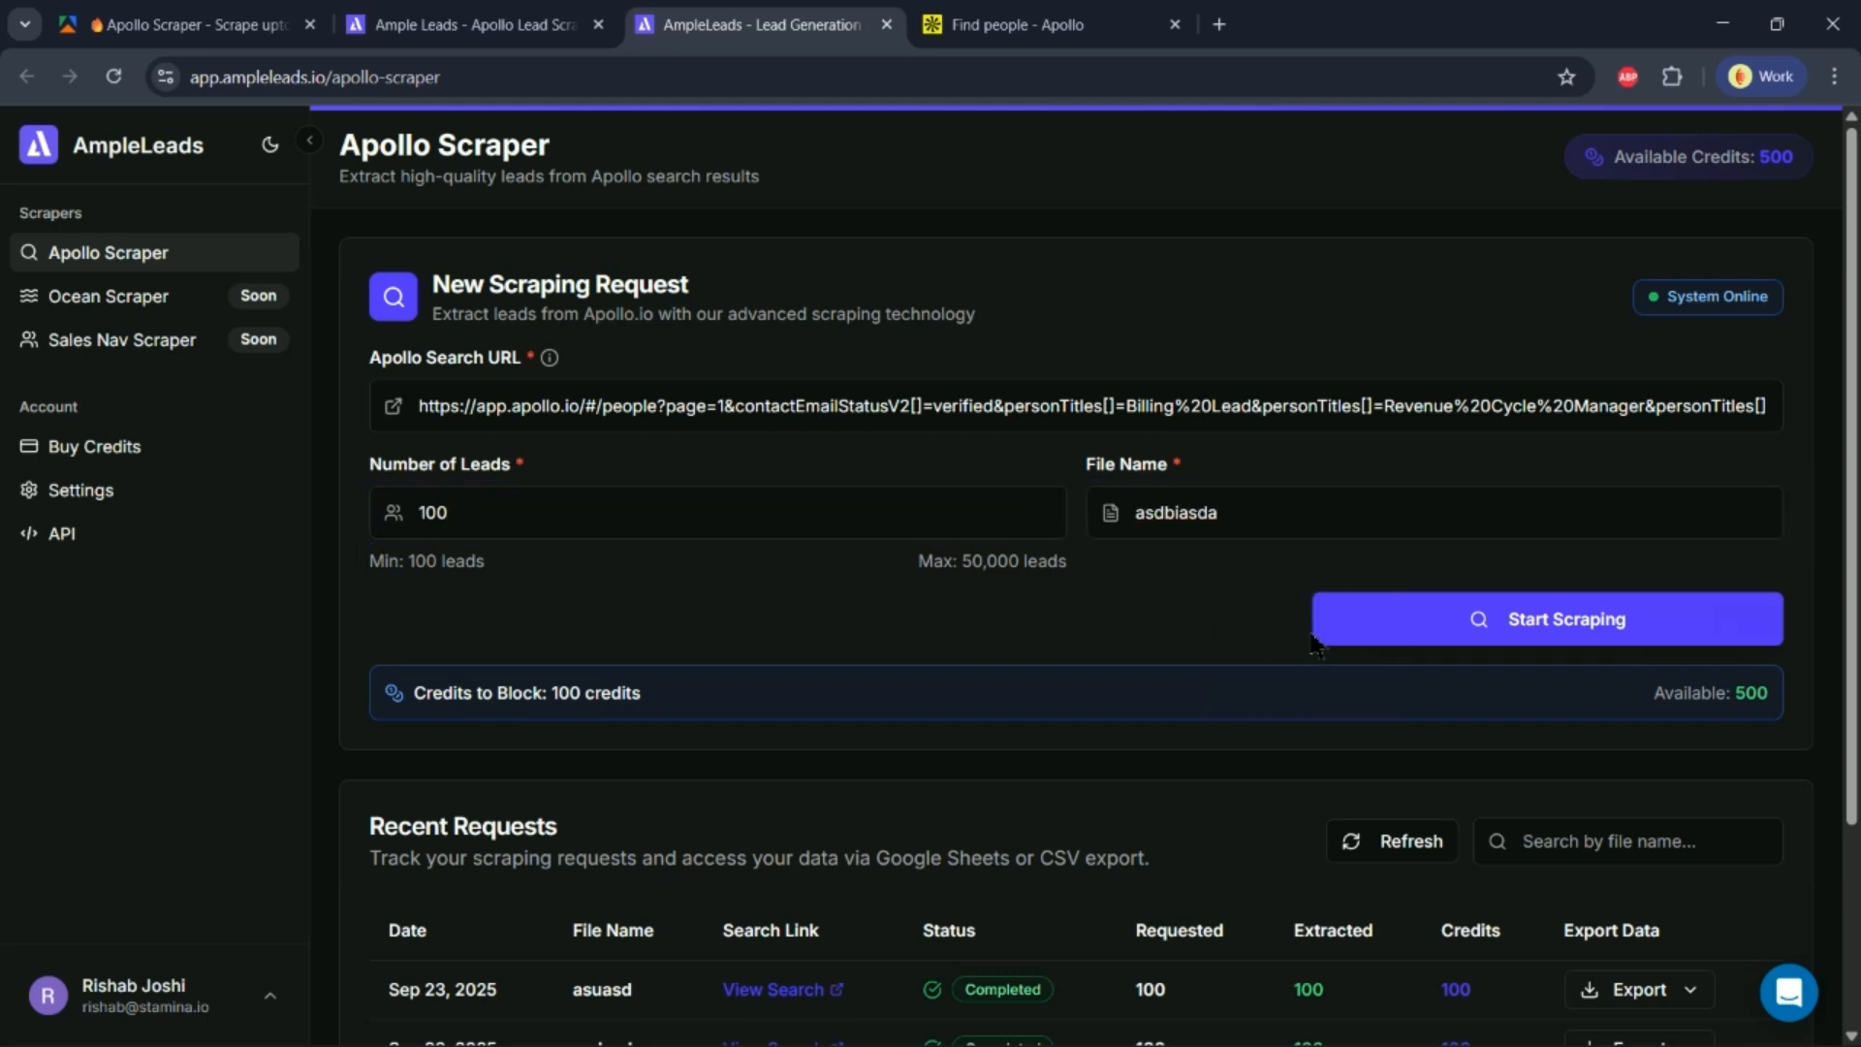
# Export the completed asuasd request's leads to Google Sheets from Recent Requests
pyautogui.scroll(-3)
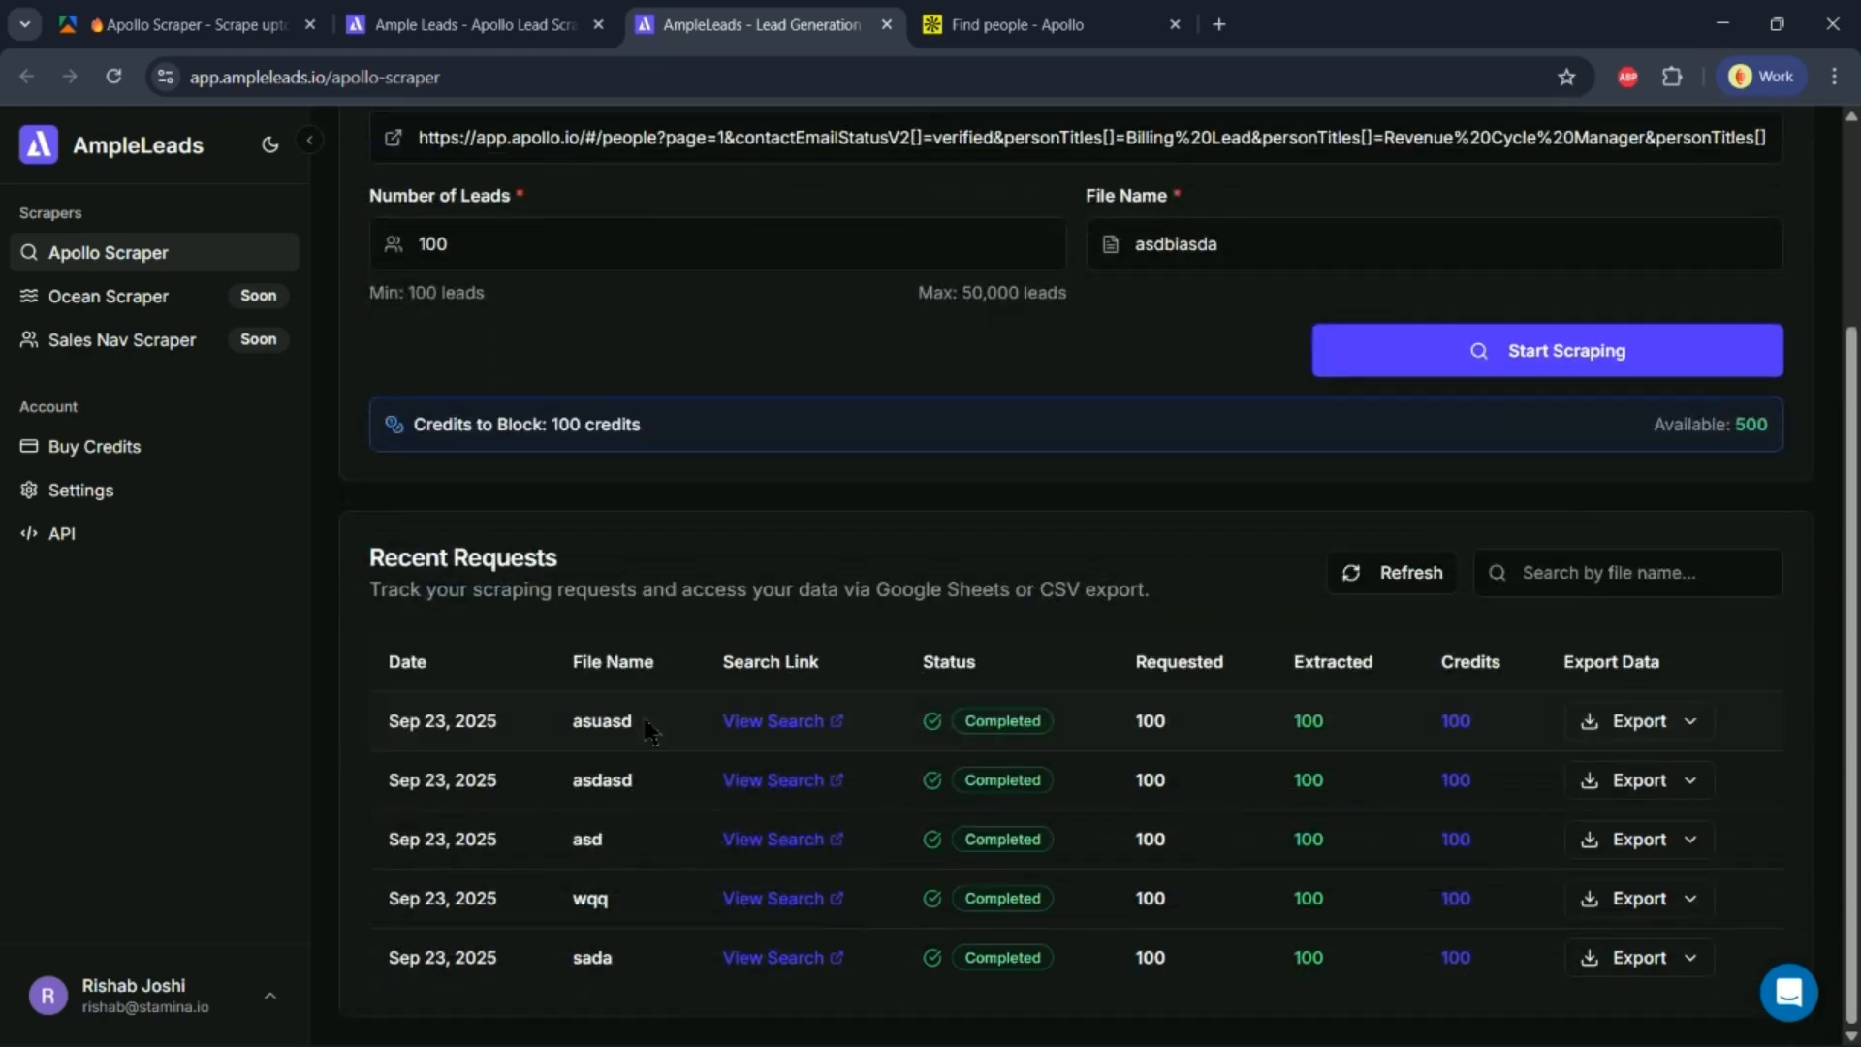
pyautogui.moveTo(1589, 737)
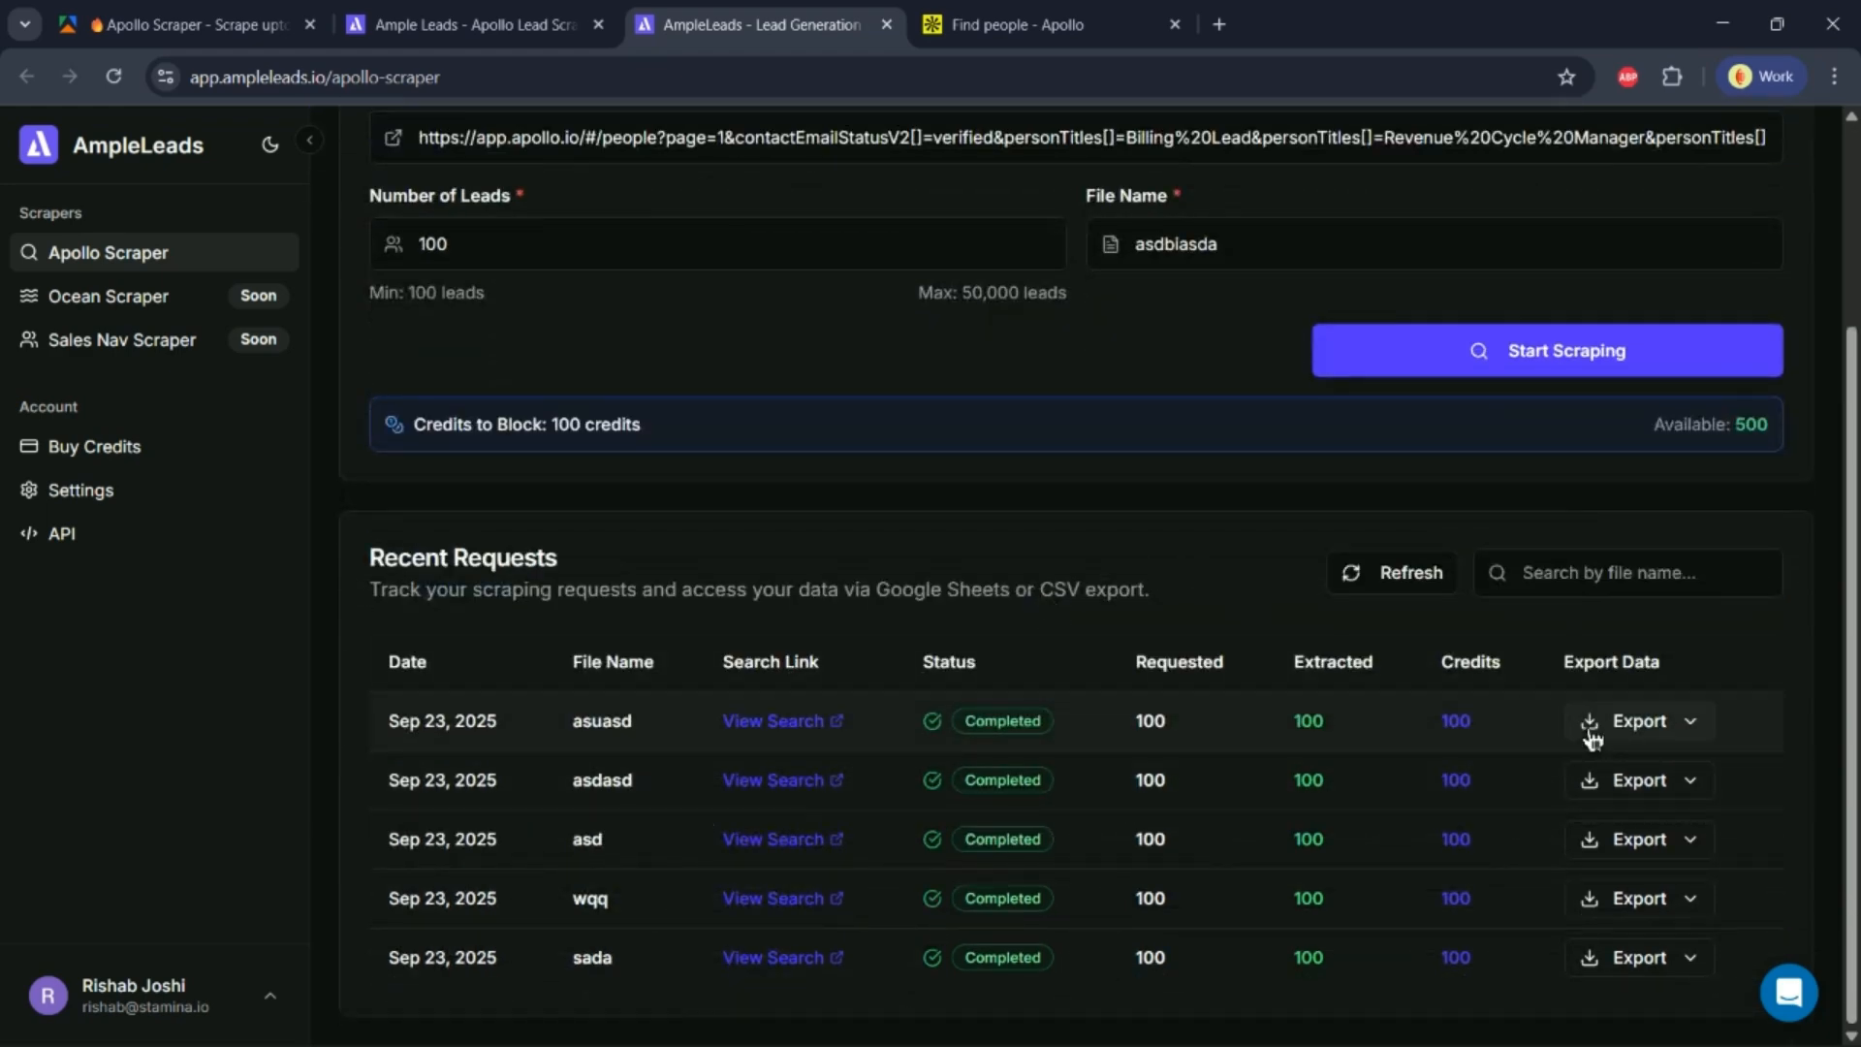
pyautogui.click(1638, 722)
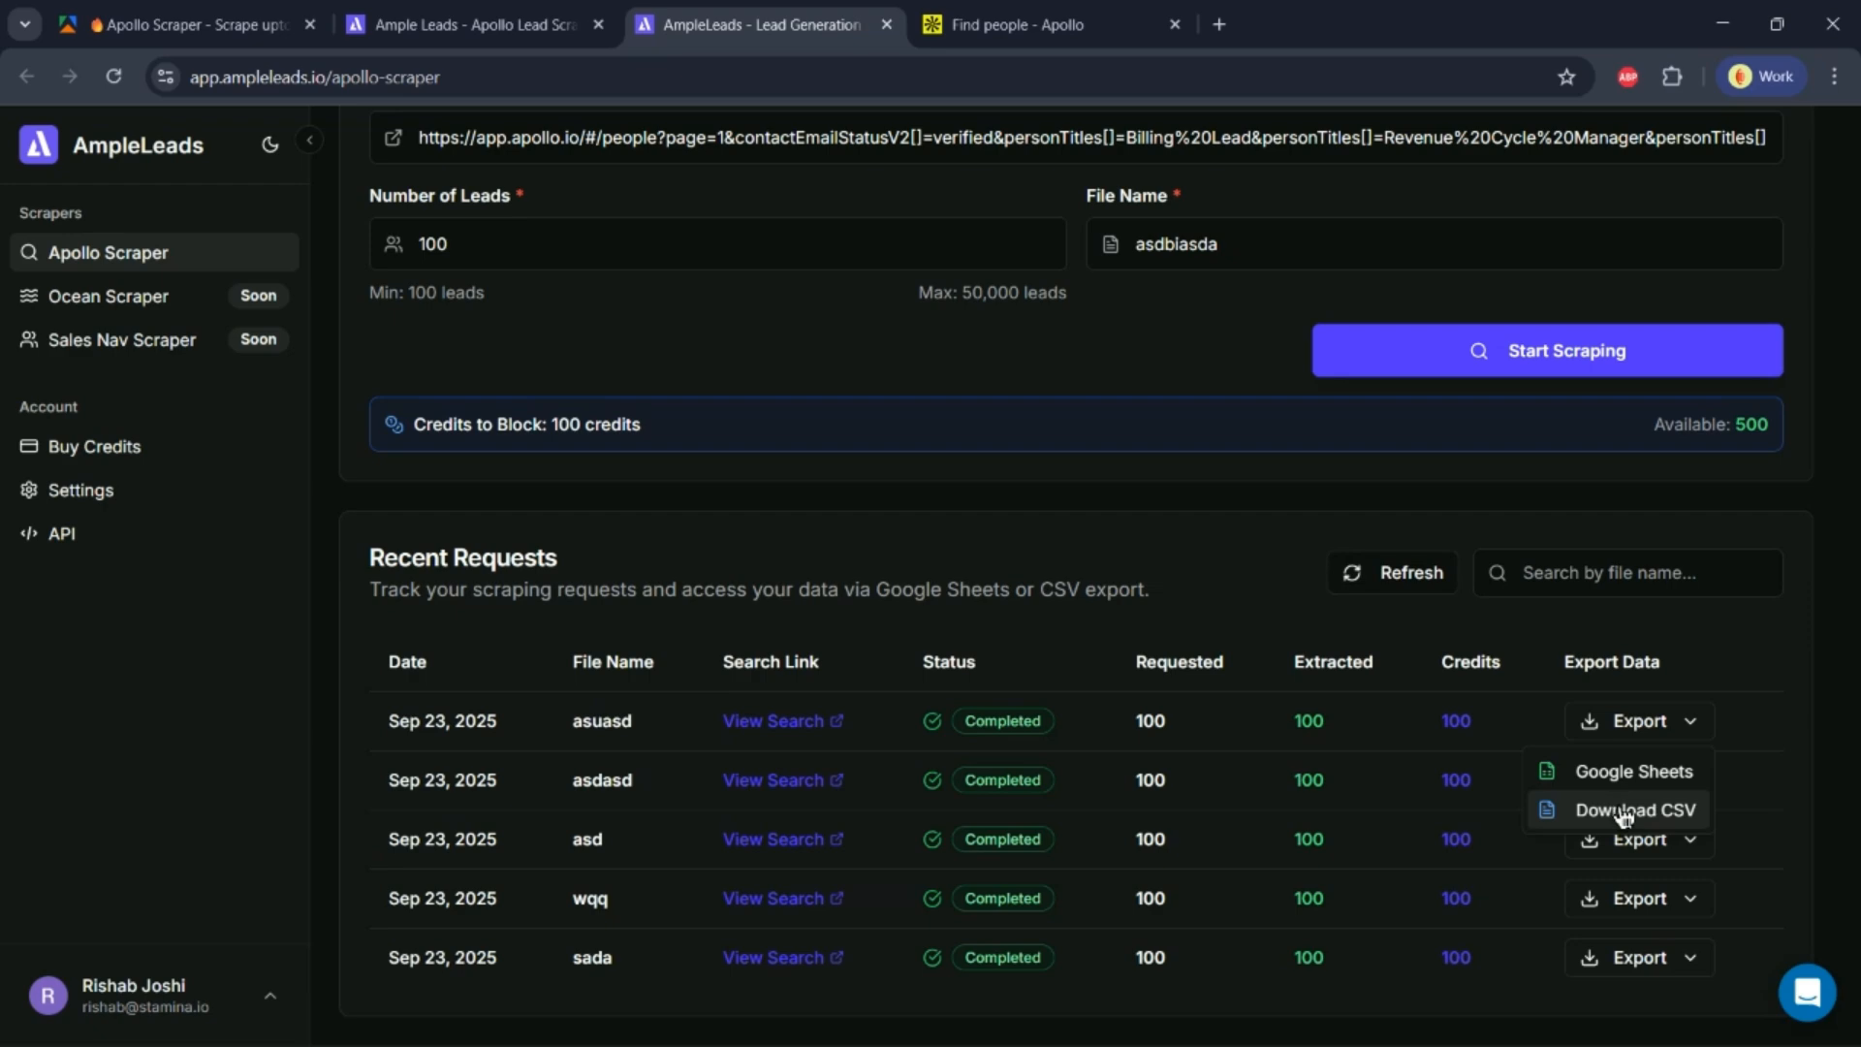
pyautogui.moveTo(1667, 797)
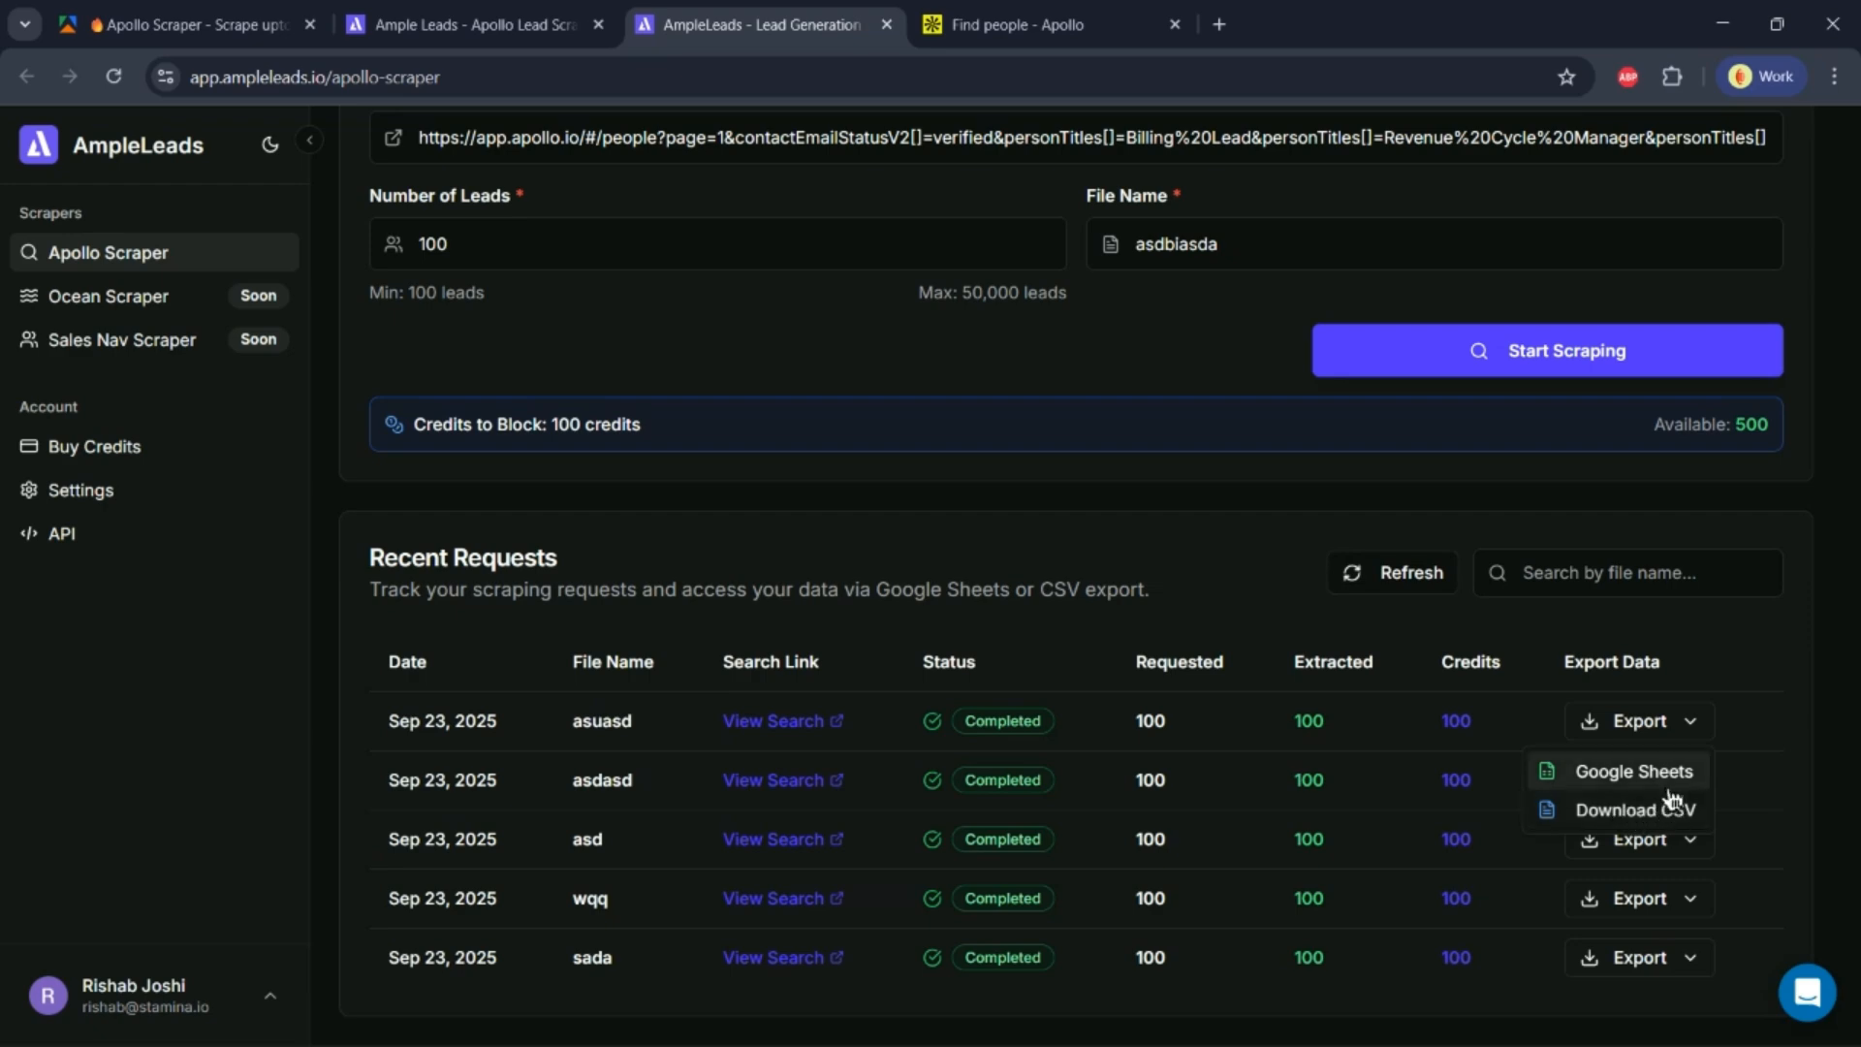
pyautogui.click(1634, 769)
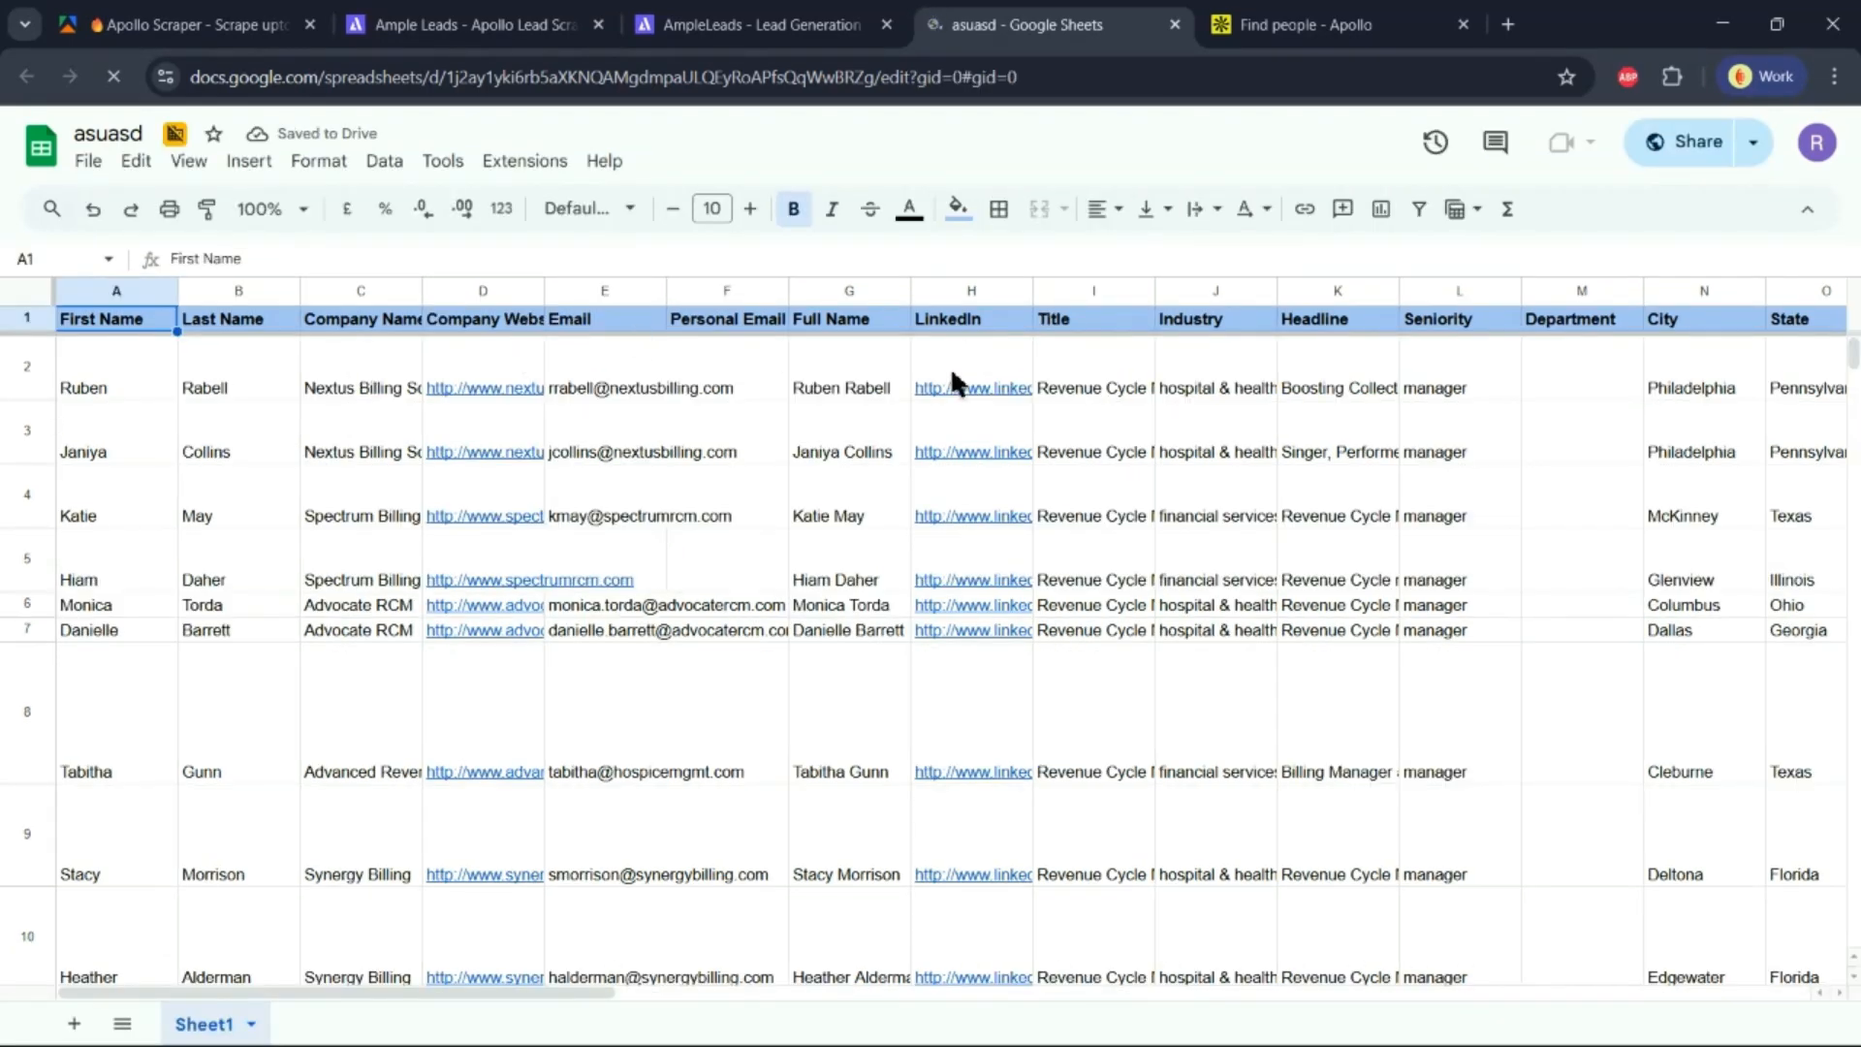
# Resize lead rows 1–101 to a uniform 21-pixel height, then return to AmpleLeads
pyautogui.scroll(-3)
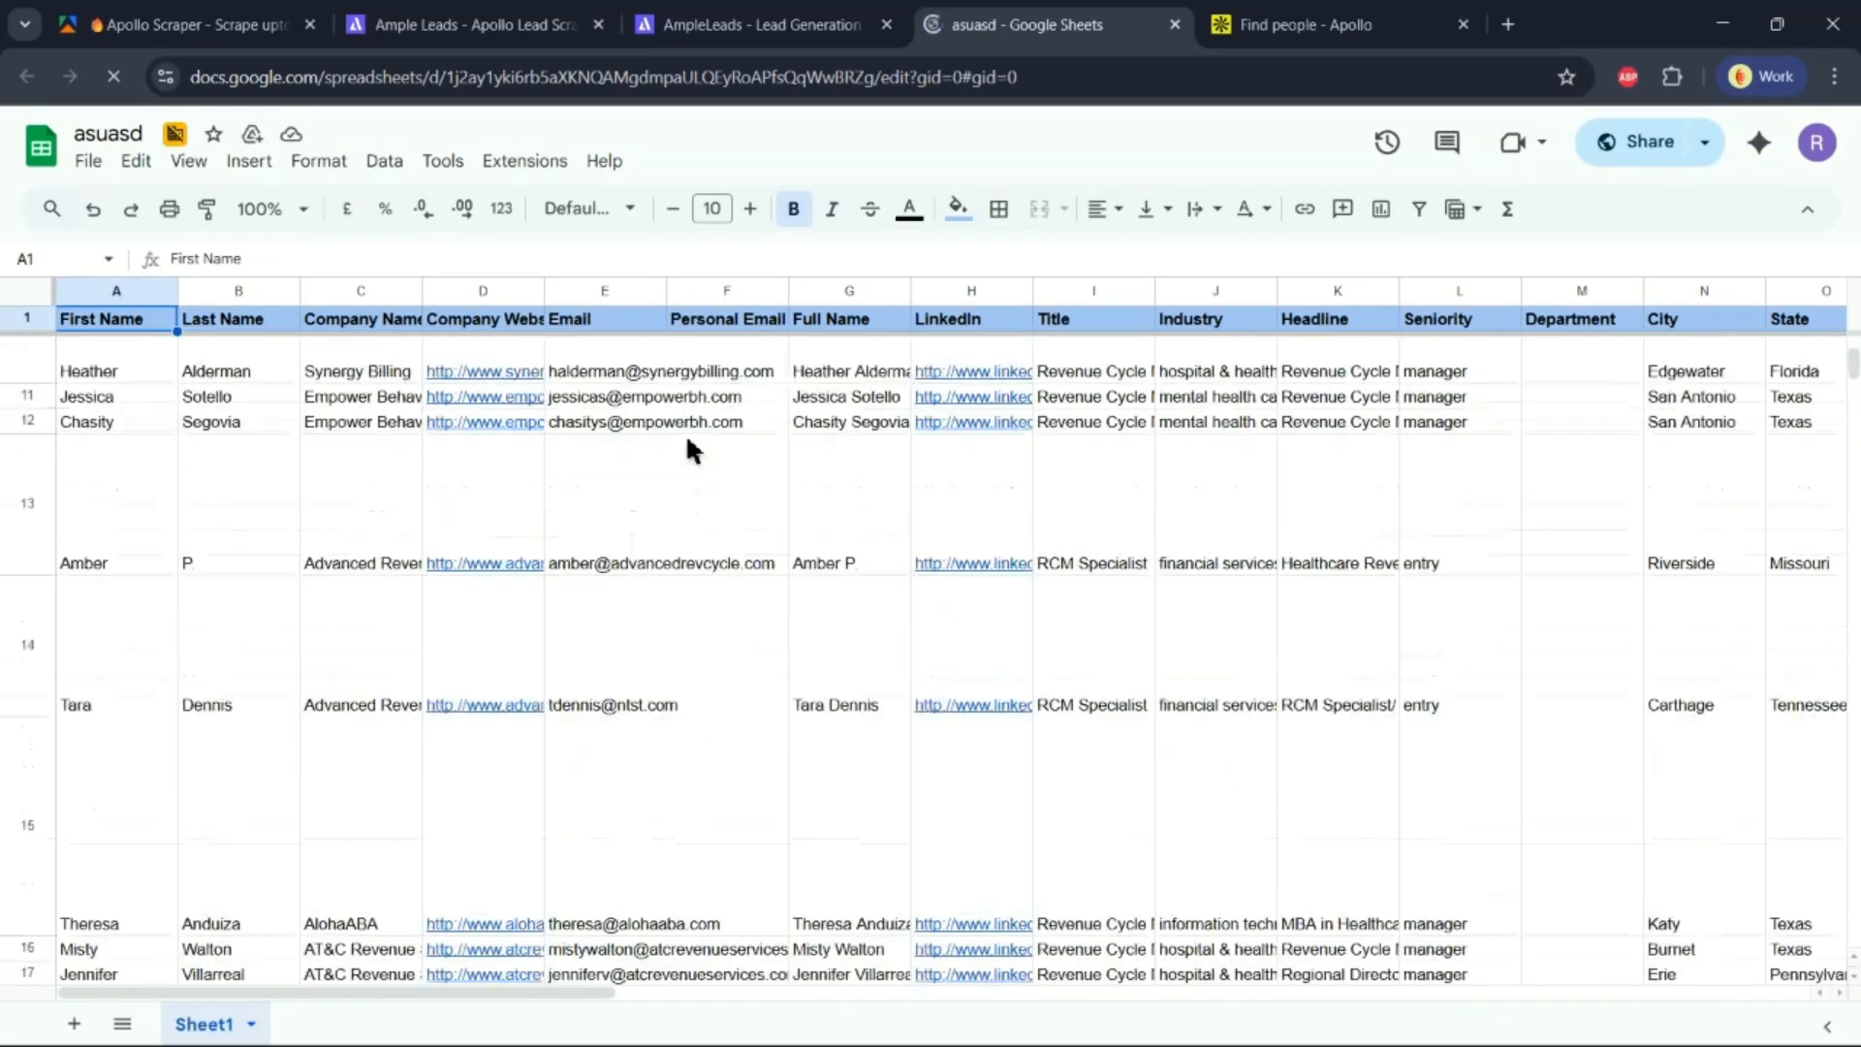
pyautogui.scroll(-3)
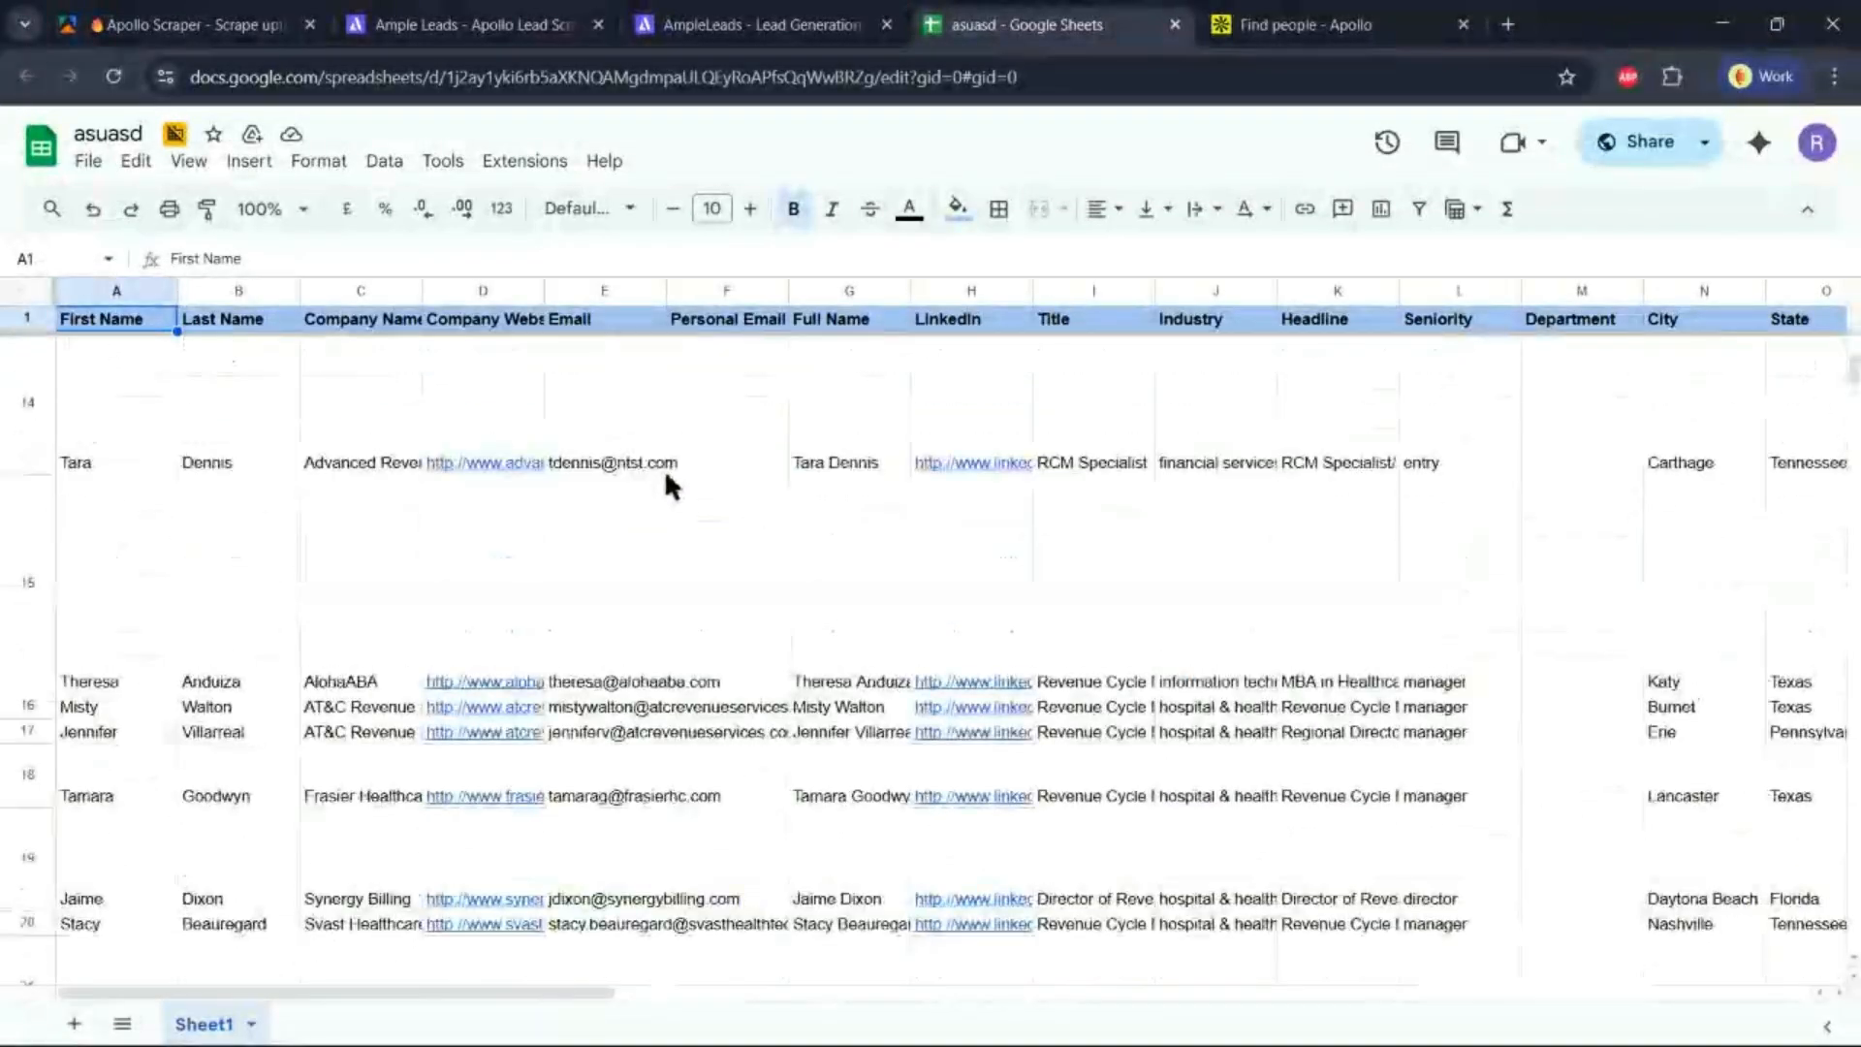
pyautogui.rightClick(25, 366)
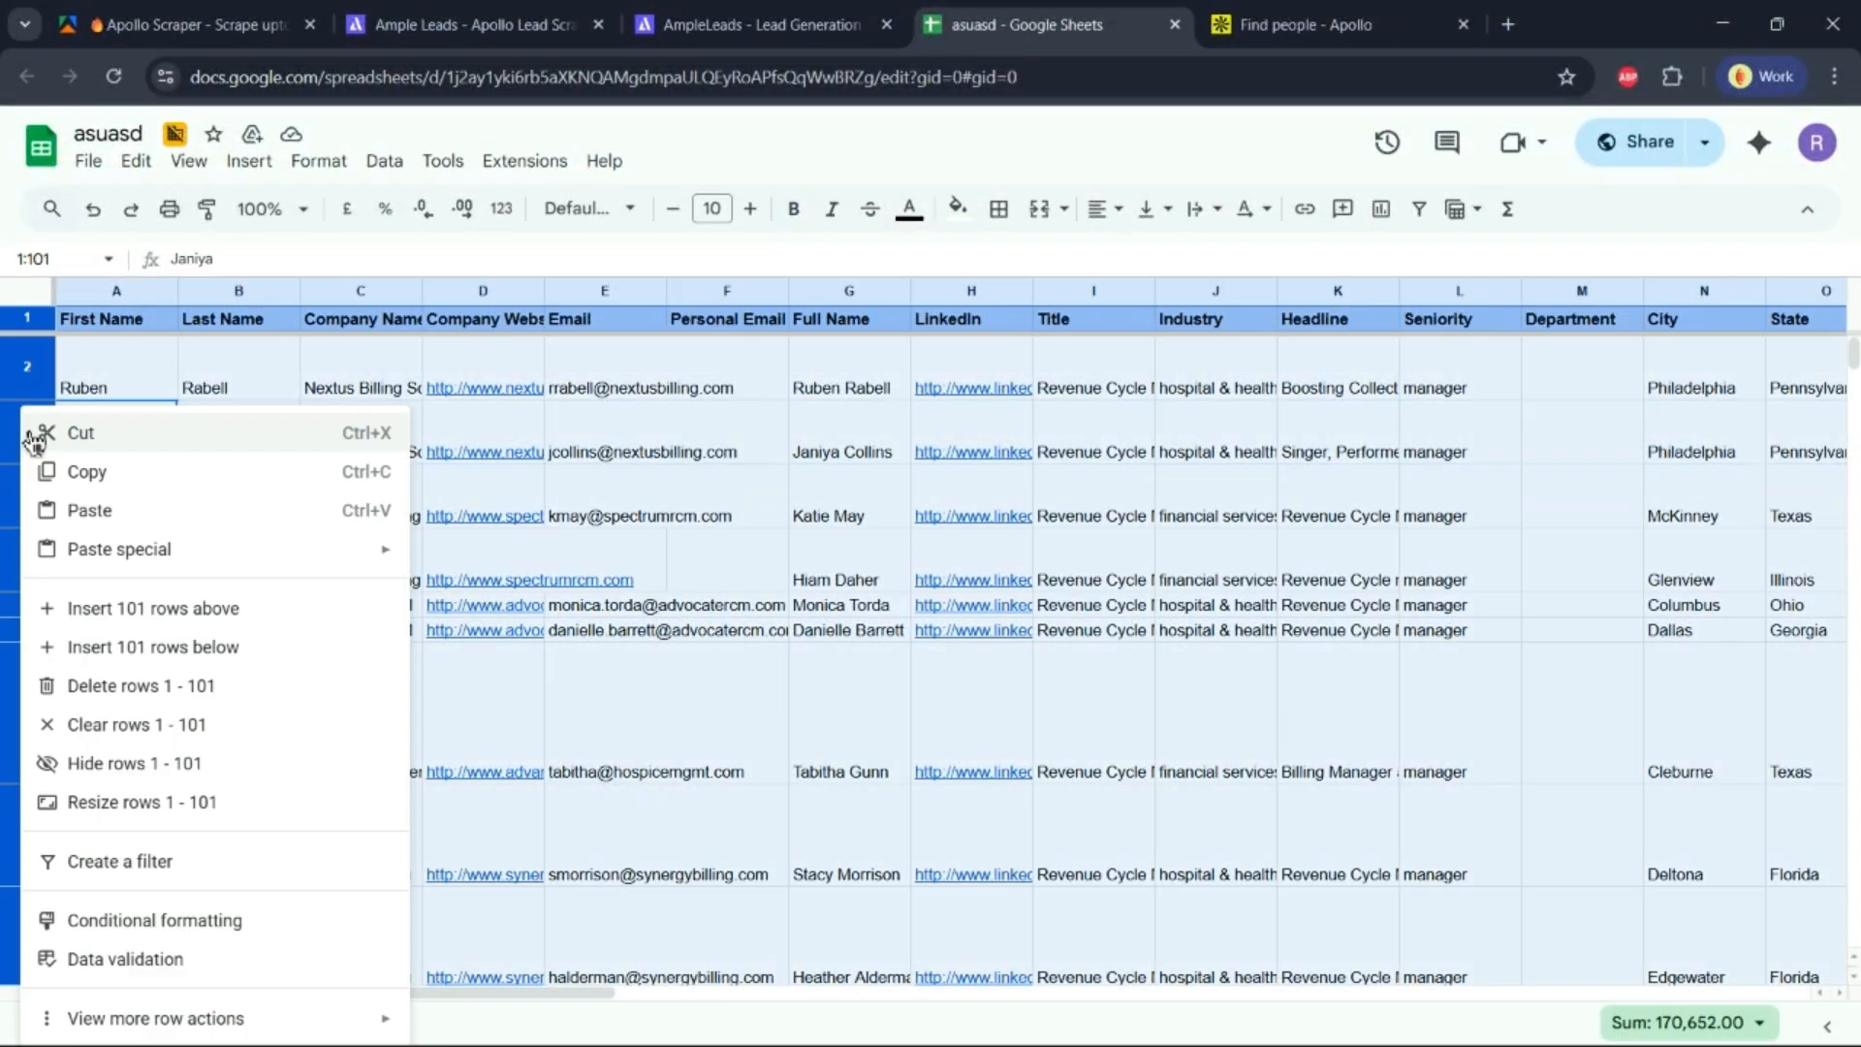
pyautogui.click(142, 801)
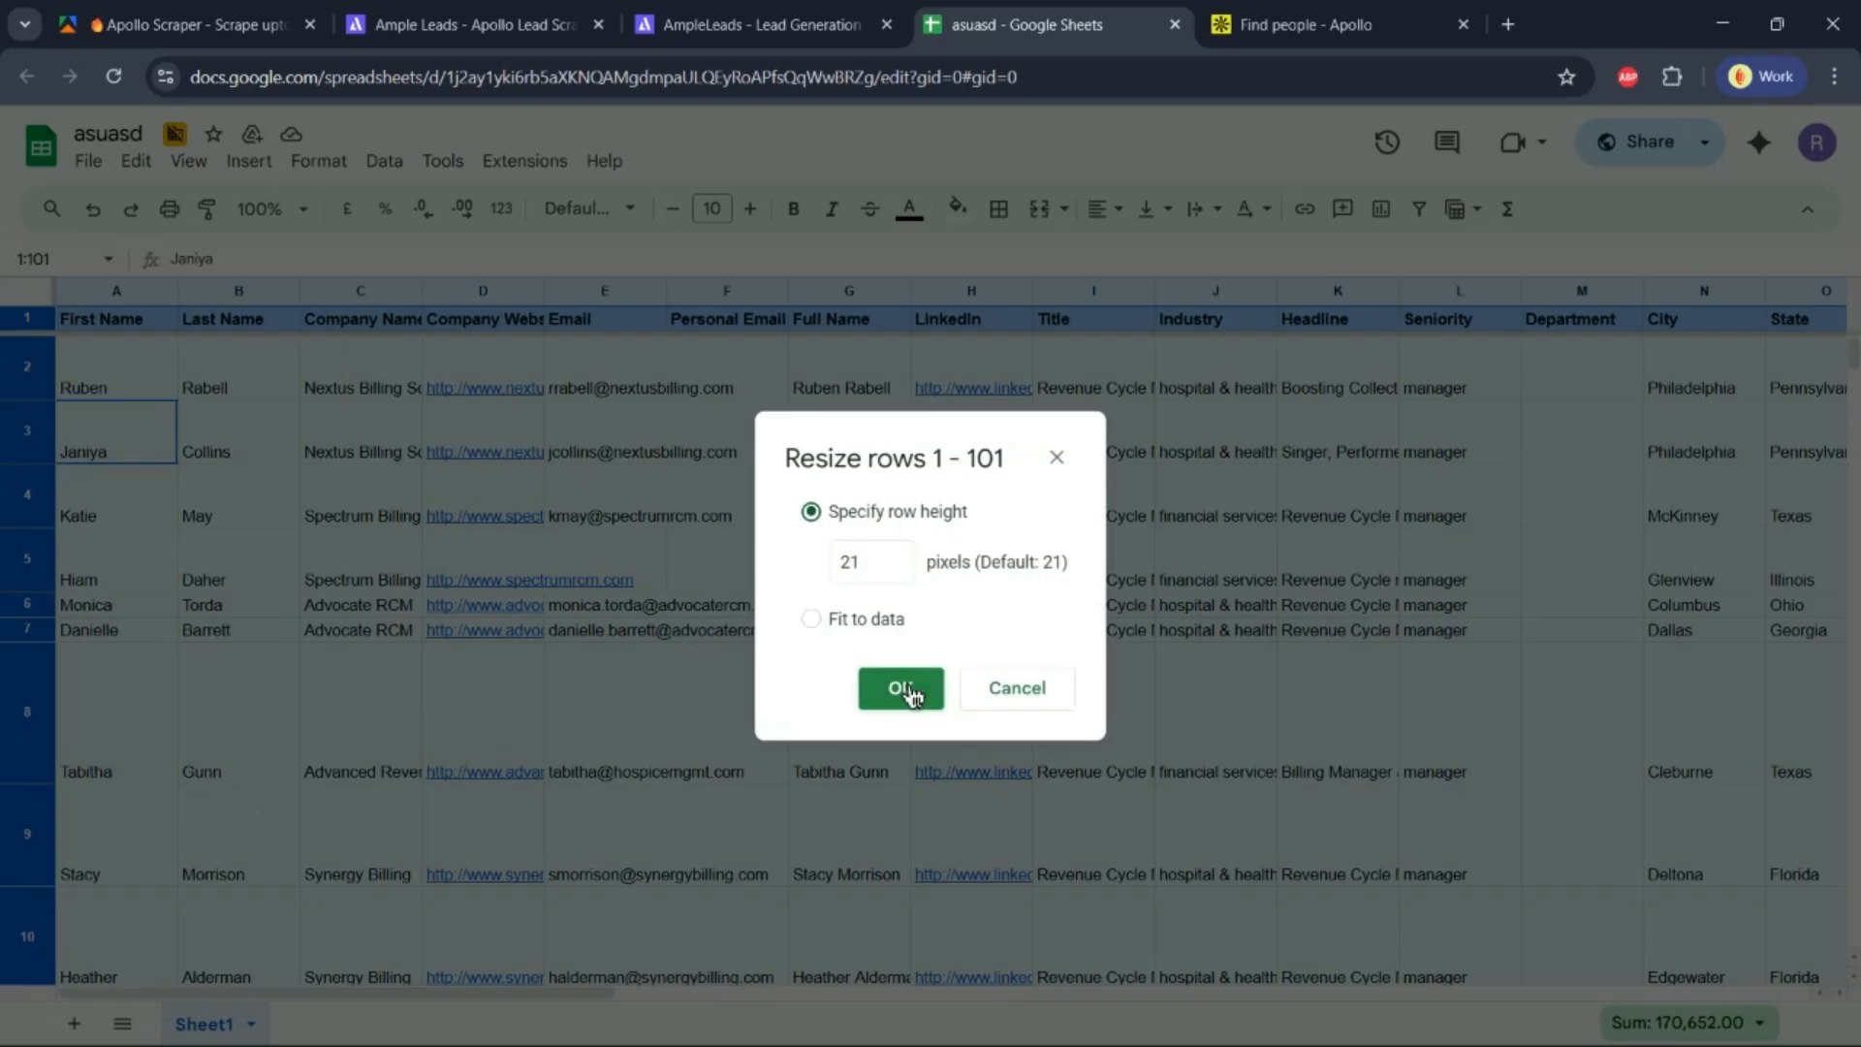
pyautogui.click(899, 686)
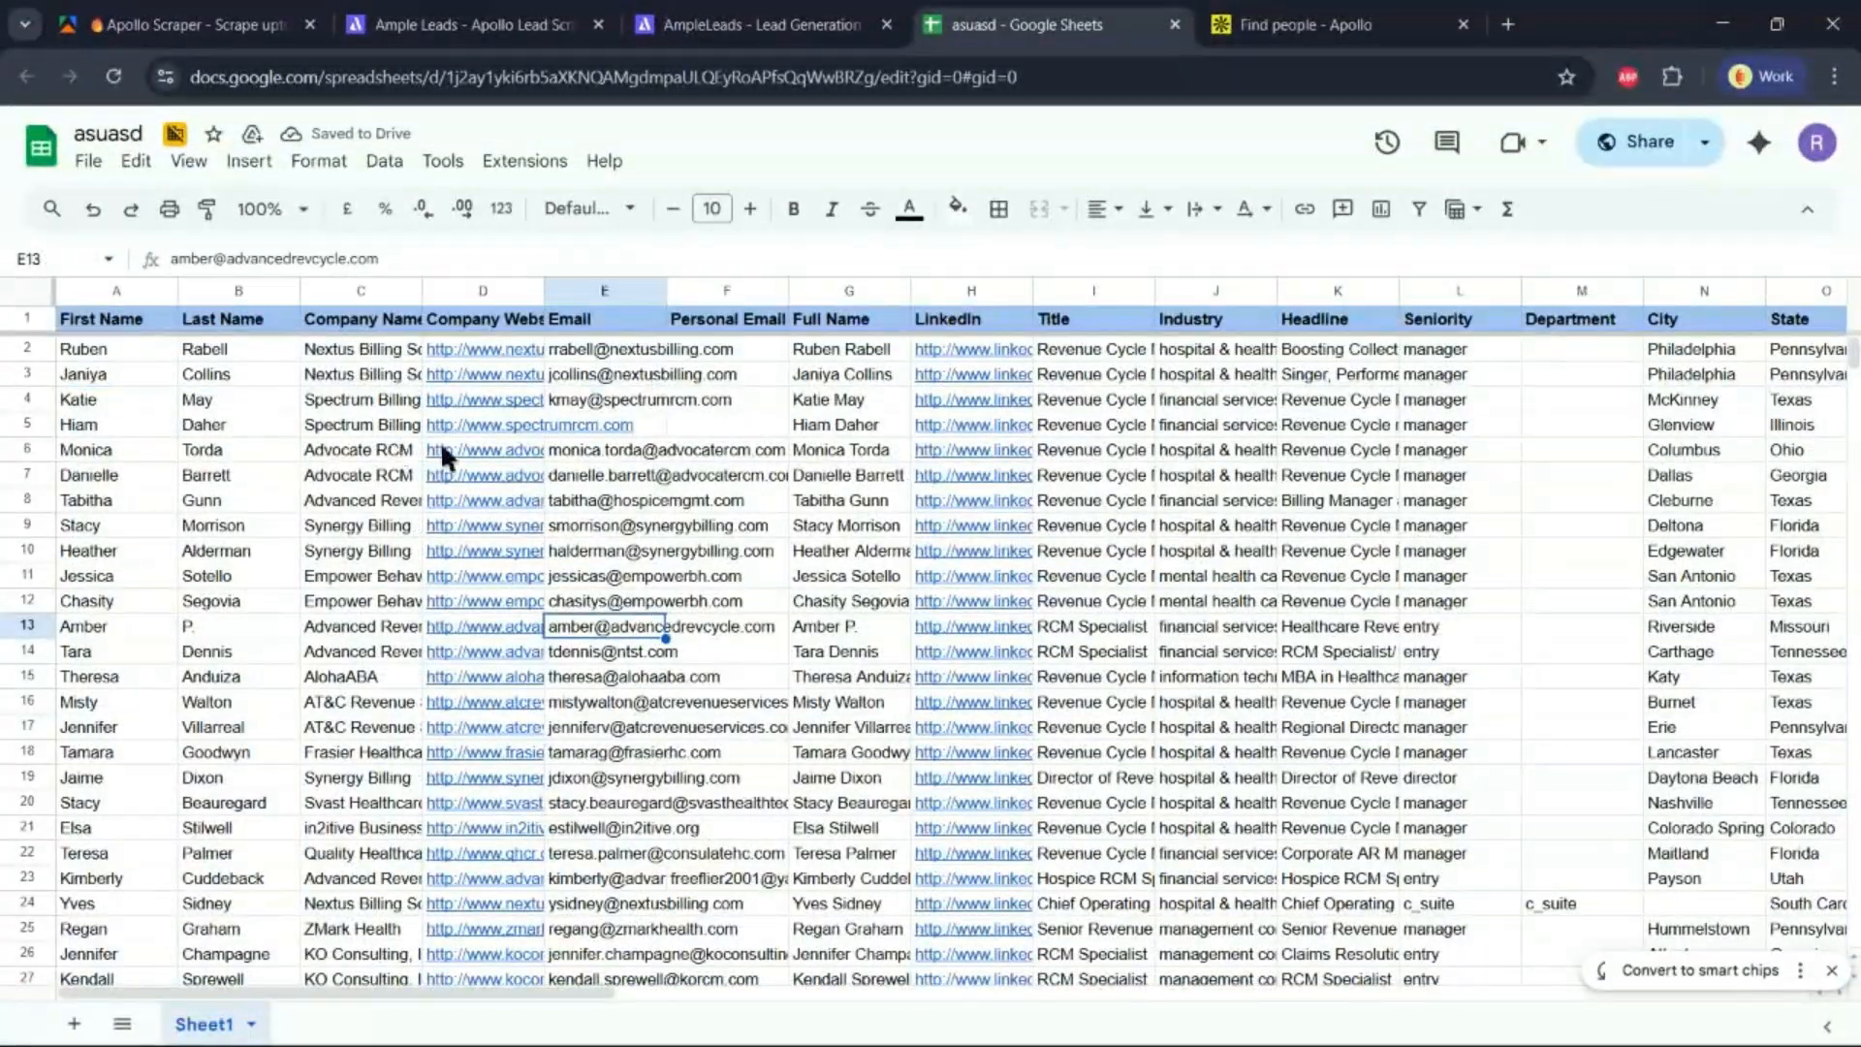
pyautogui.click(760, 23)
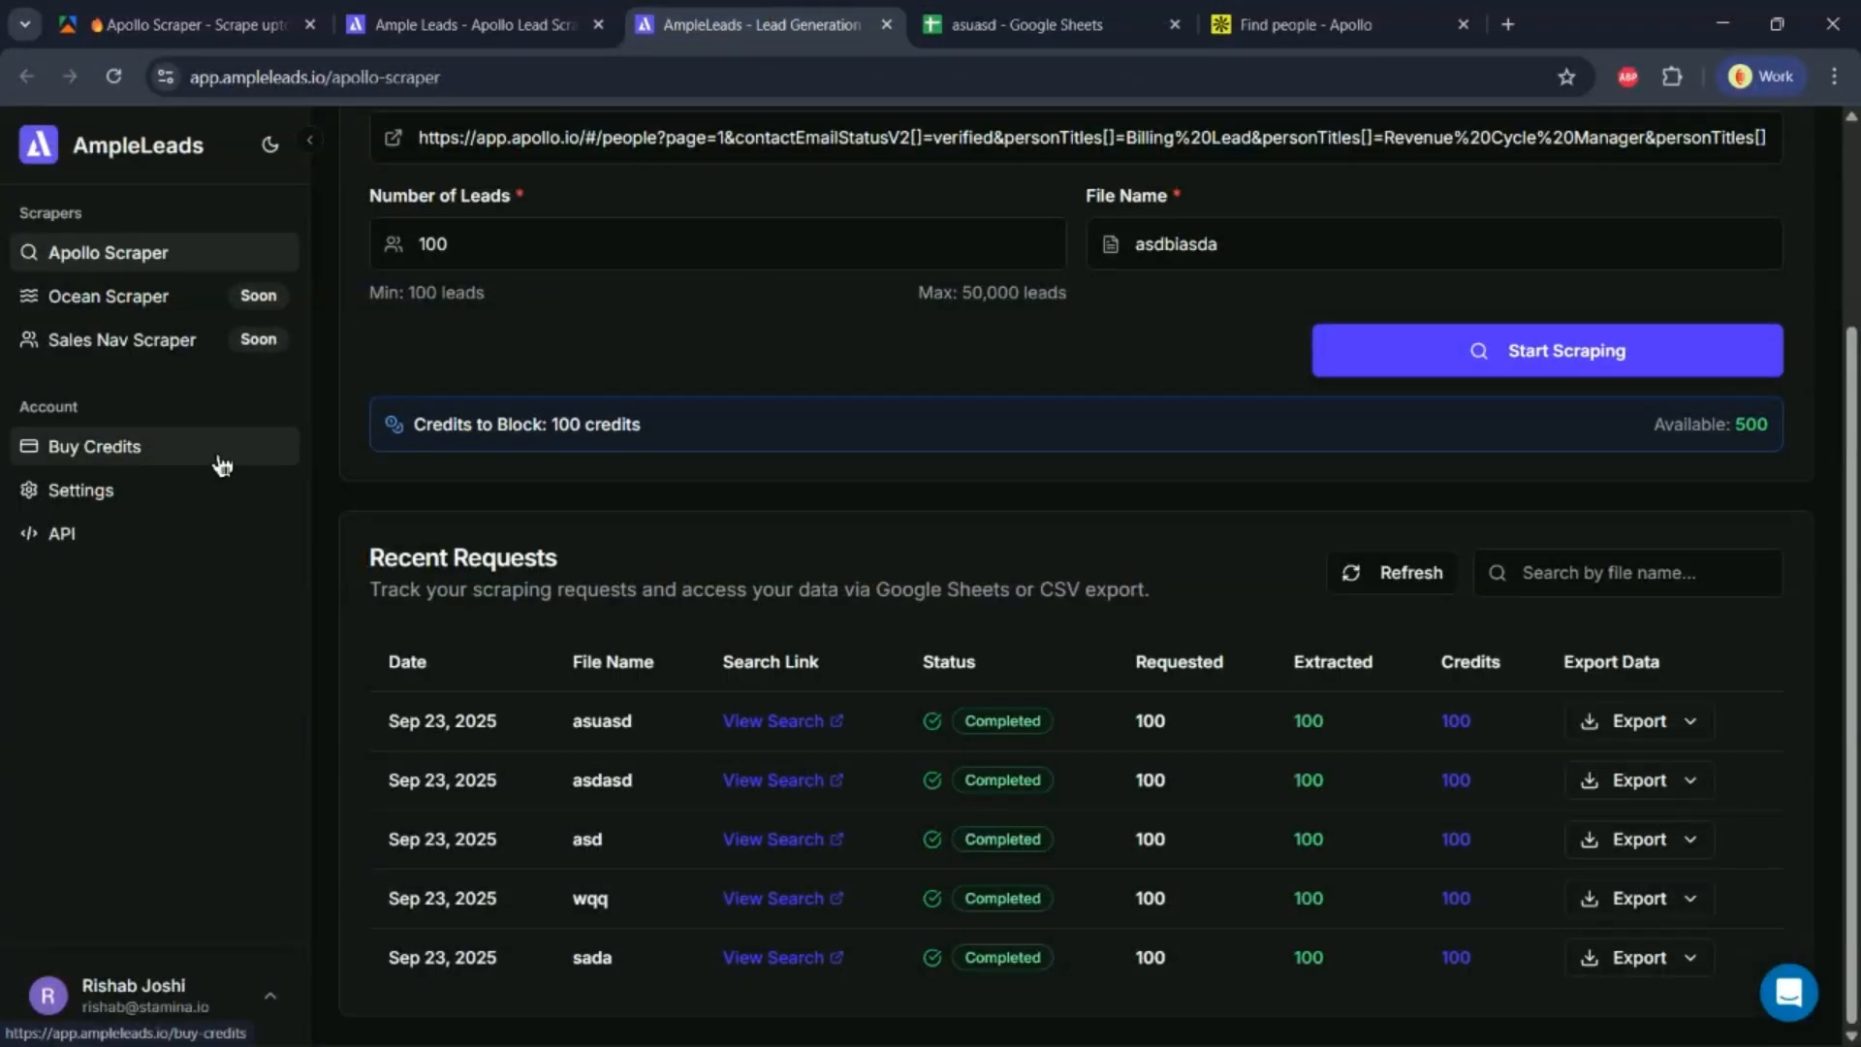
# View the Buy Credits plans from Starter $29/month to Ultimate $999/month, briefly visiting Apify Console
pyautogui.click(93, 446)
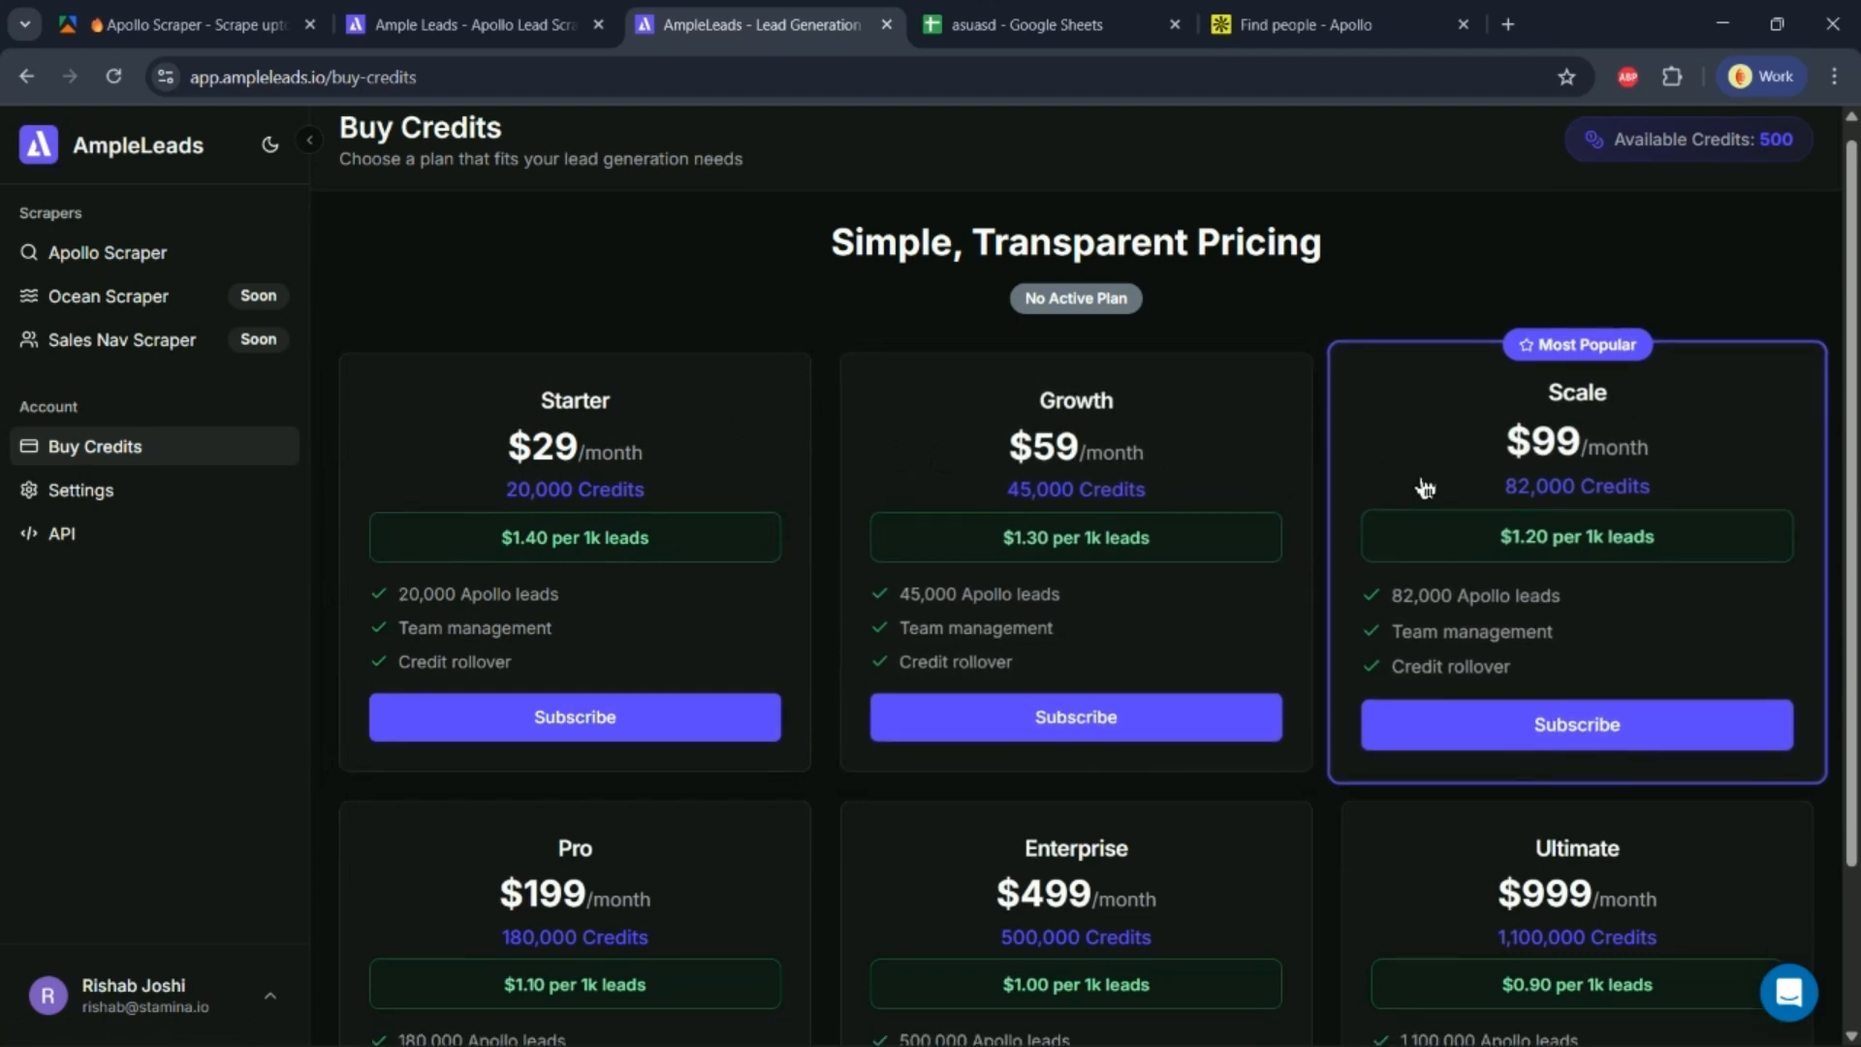
pyautogui.scroll(-3)
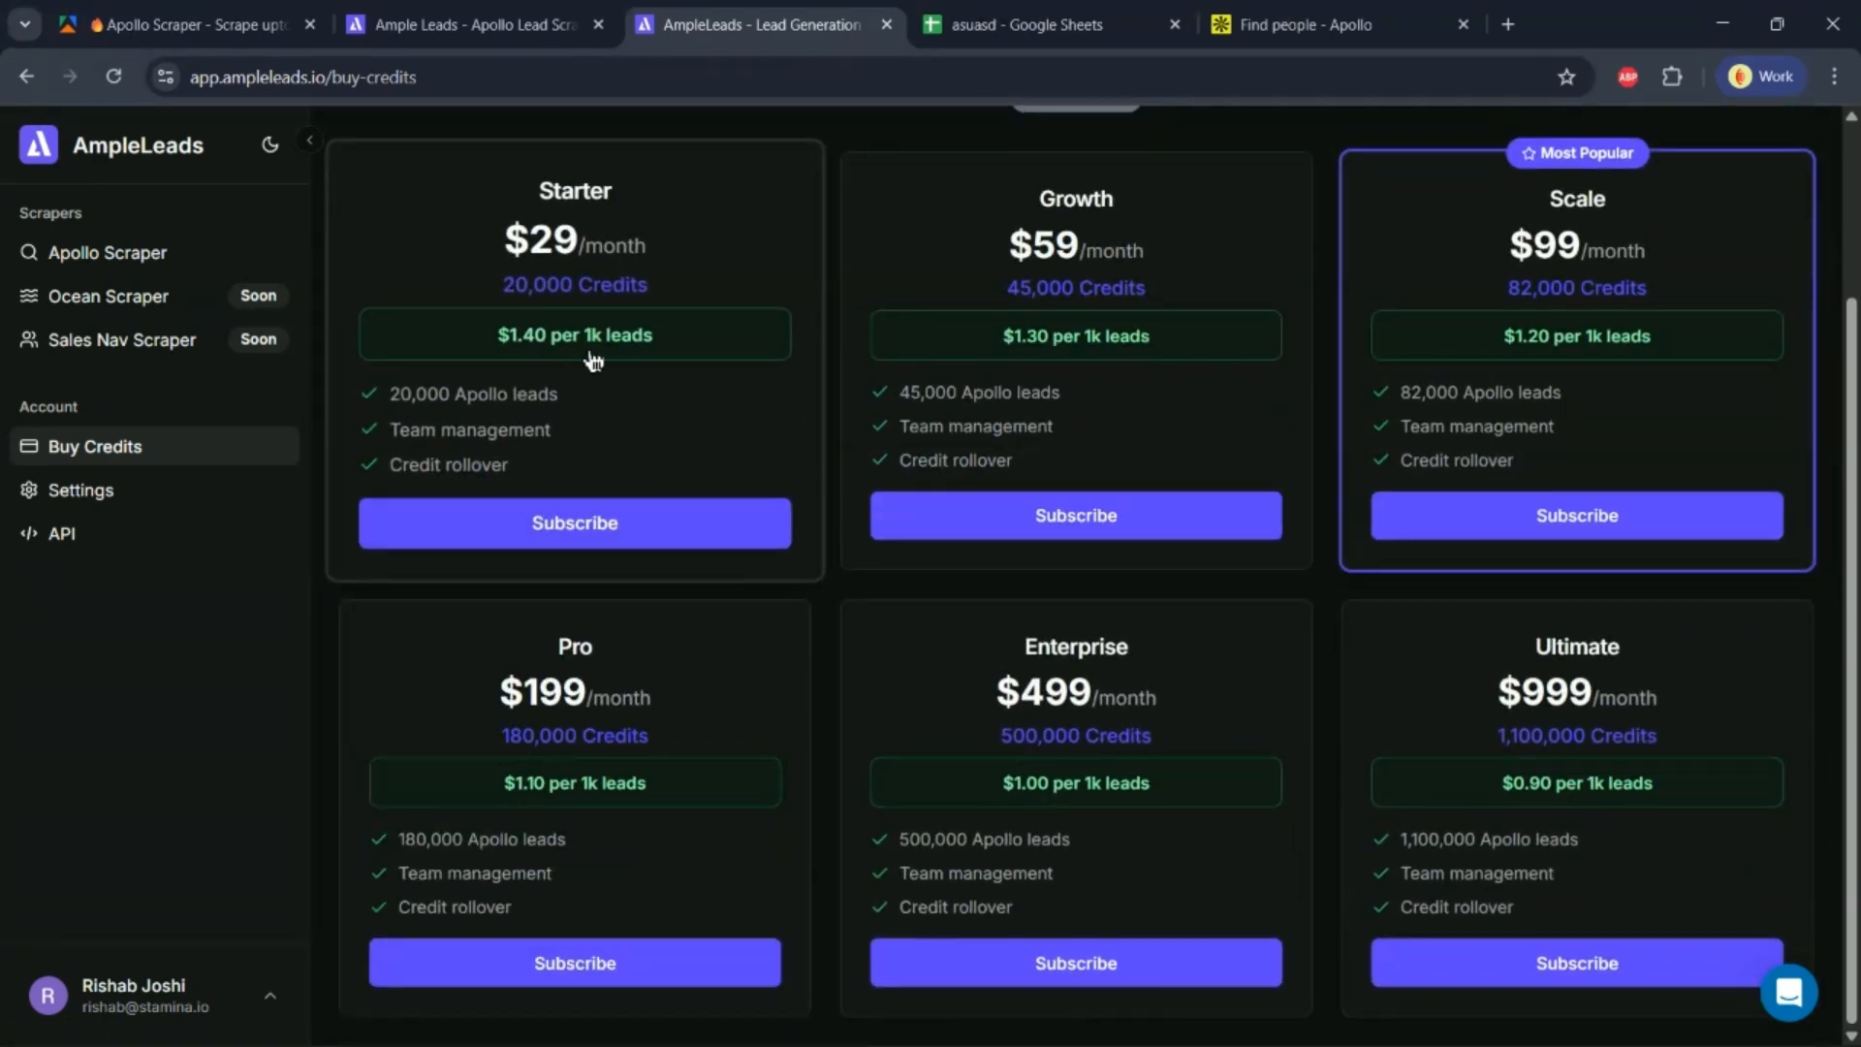
pyautogui.moveTo(548, 351)
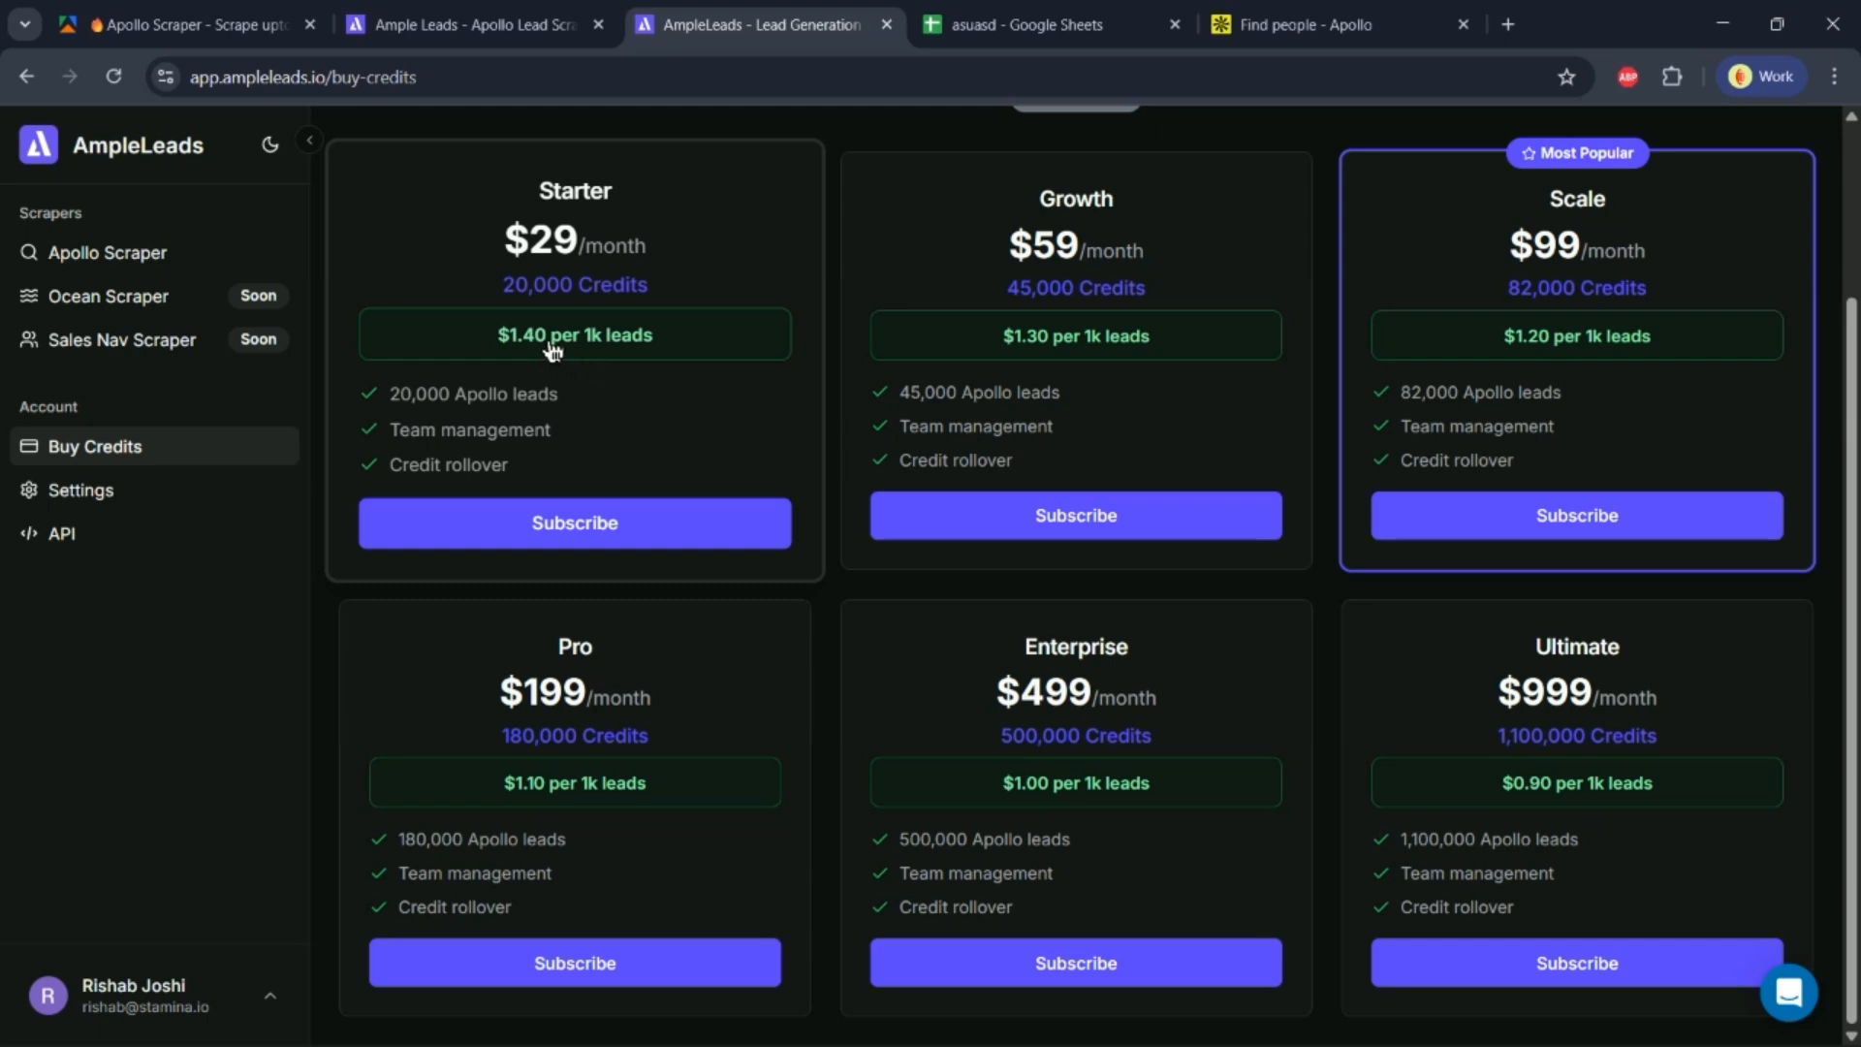
pyautogui.click(179, 23)
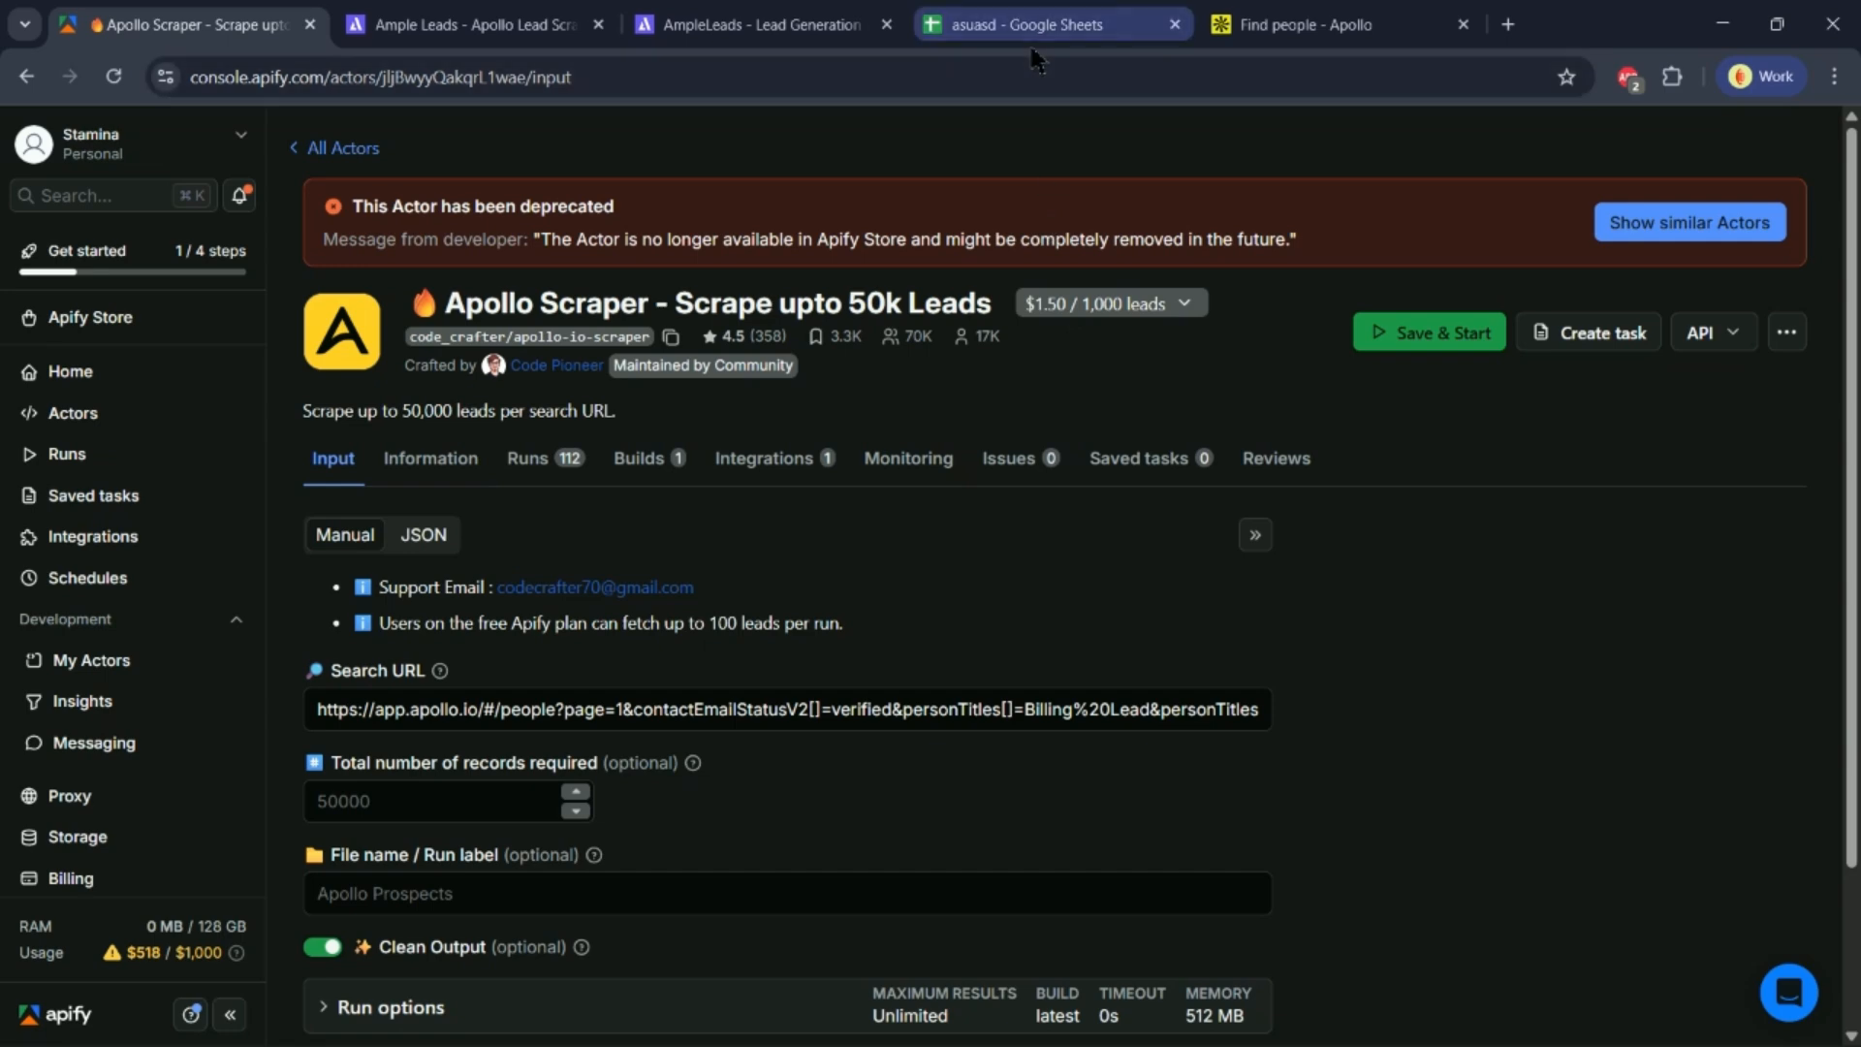
pyautogui.click(760, 24)
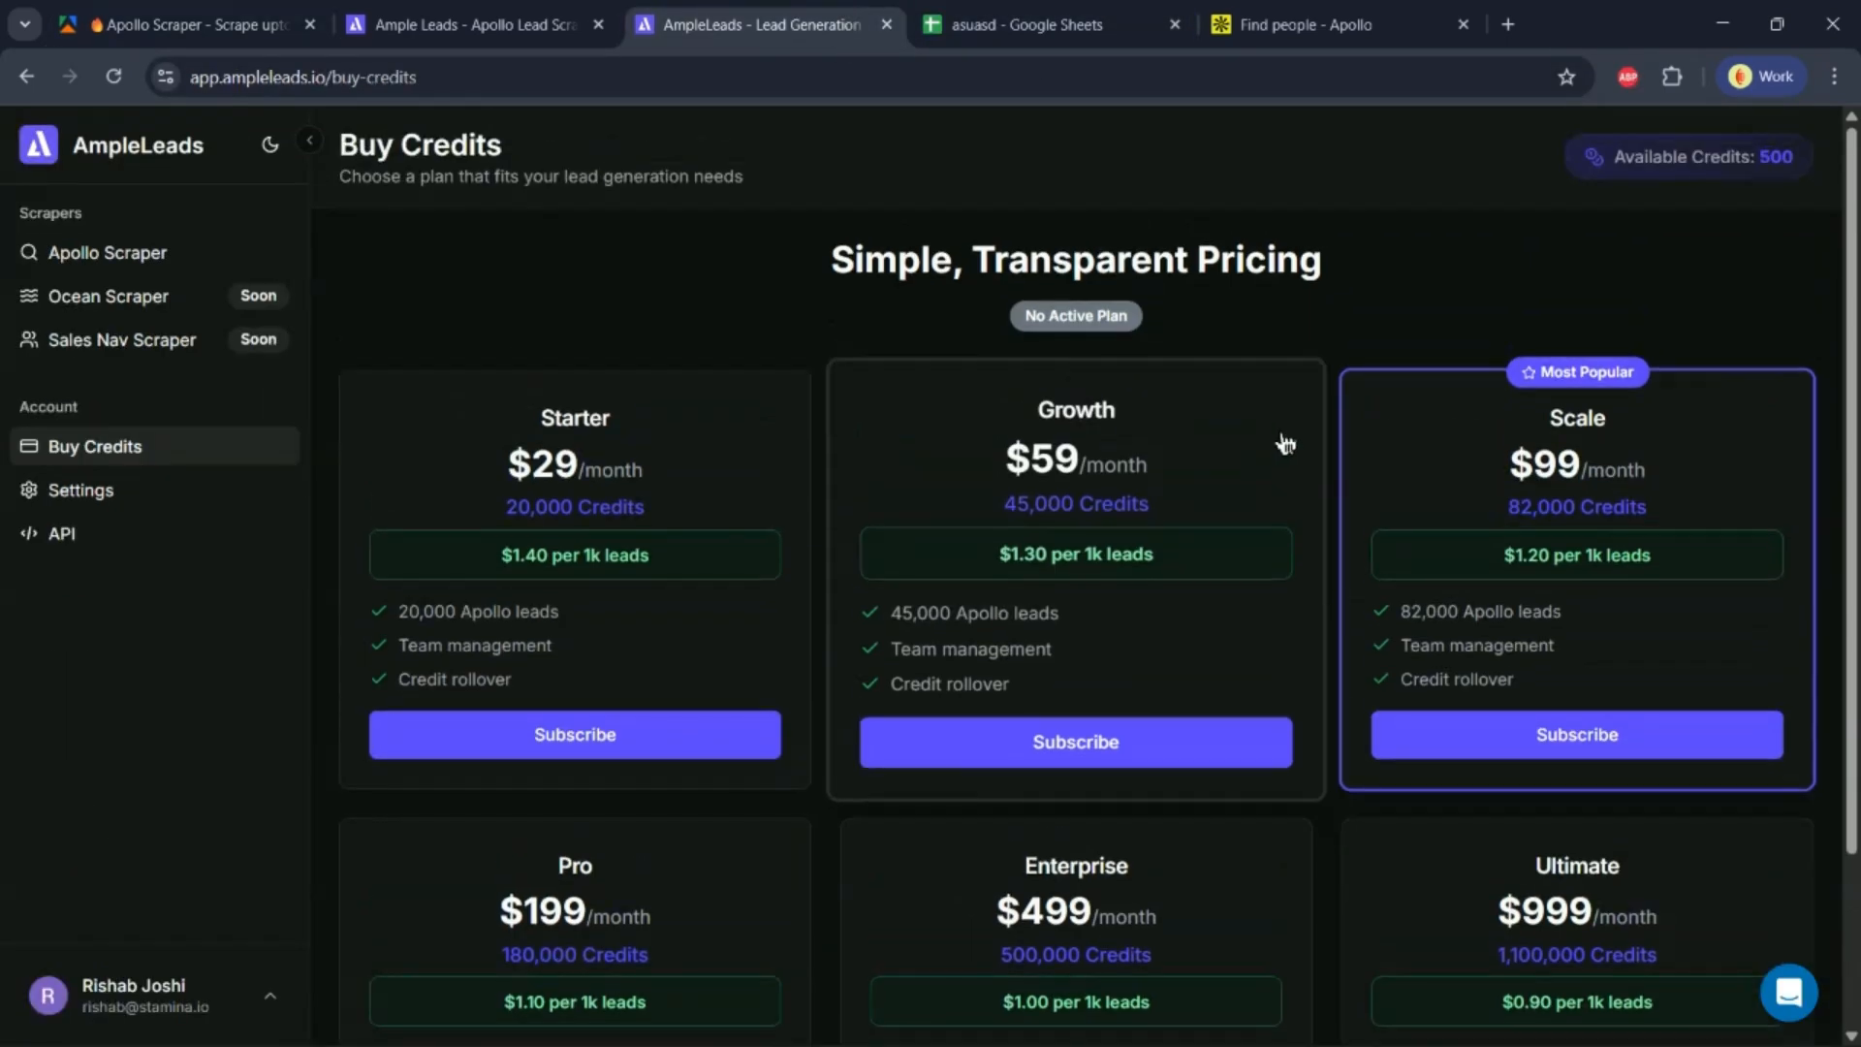